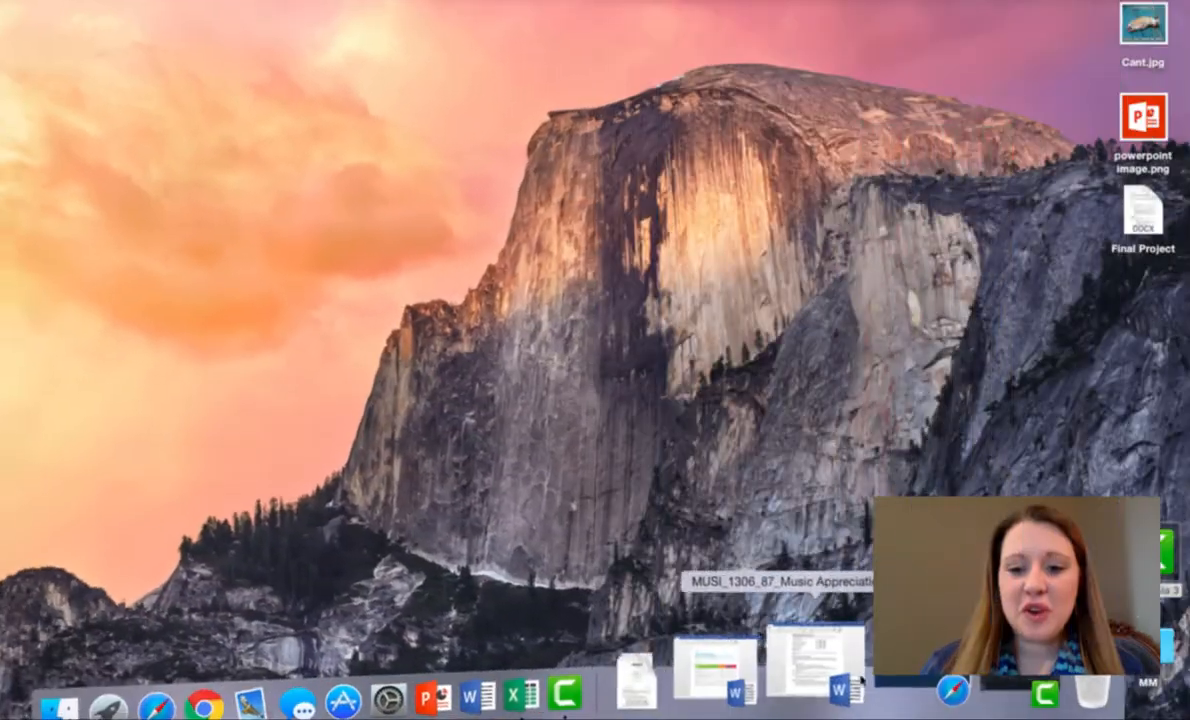
# - Go from mclennan.edu into Blackboard's My Institution page listing the instructor's courses
pyautogui.click(212, 701)
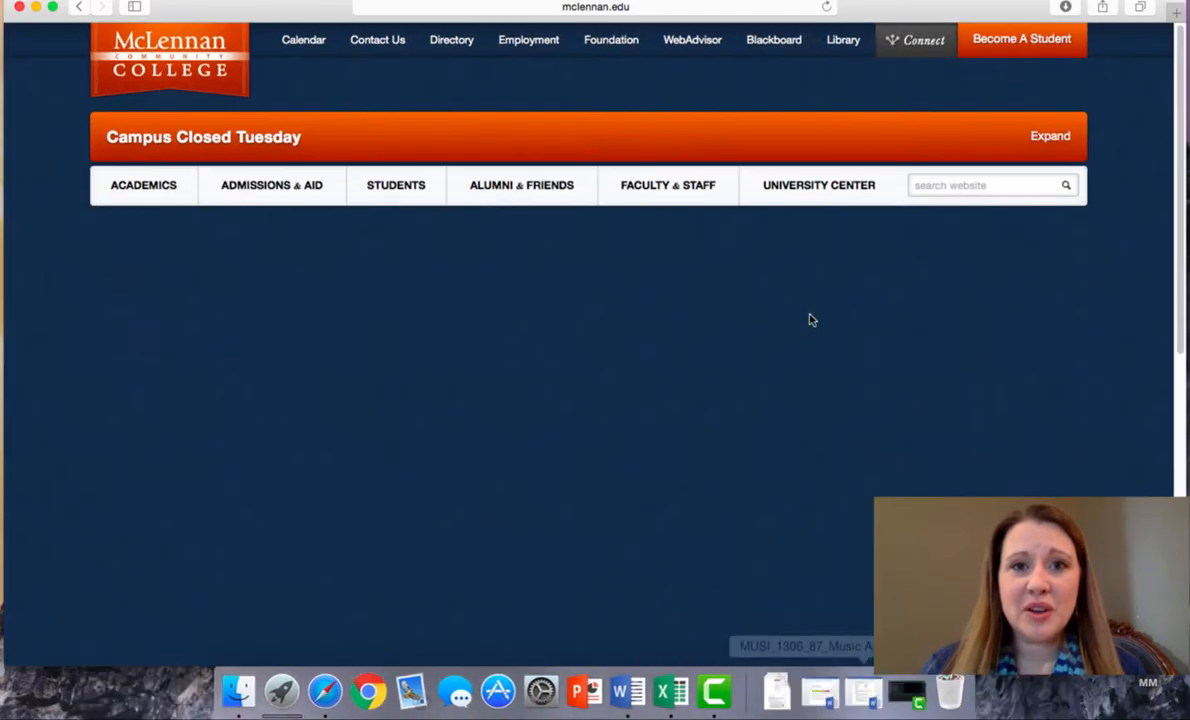
pyautogui.click(772, 40)
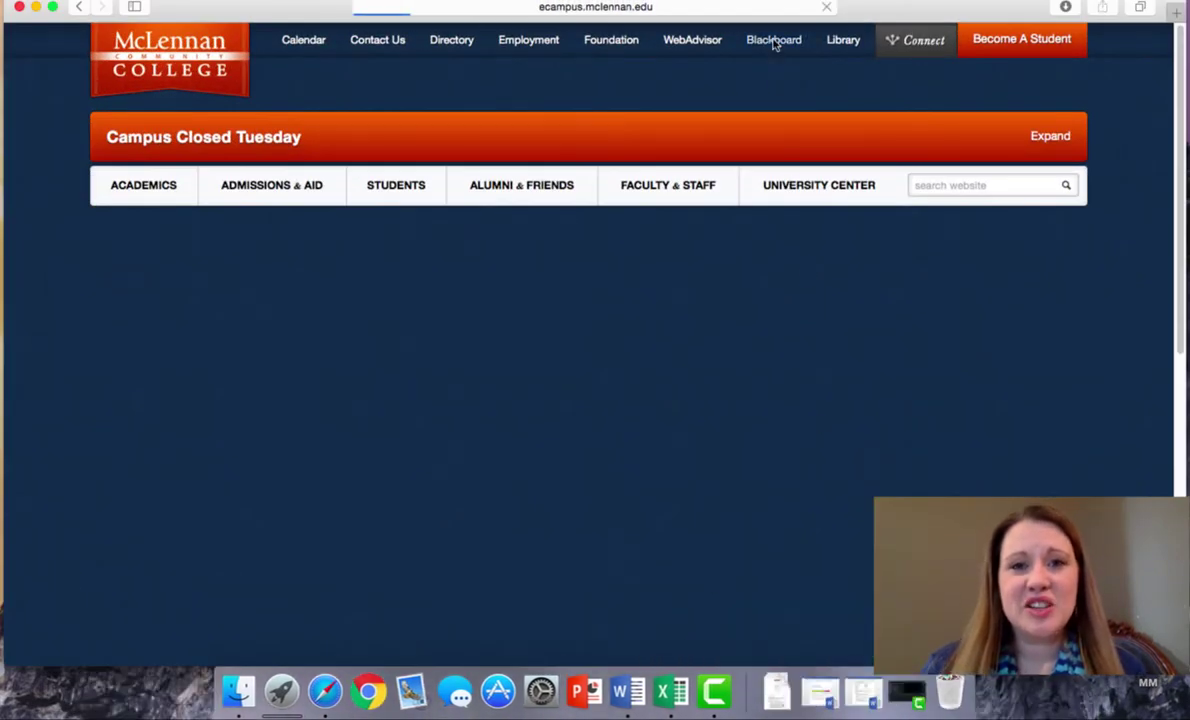
pyautogui.click(772, 40)
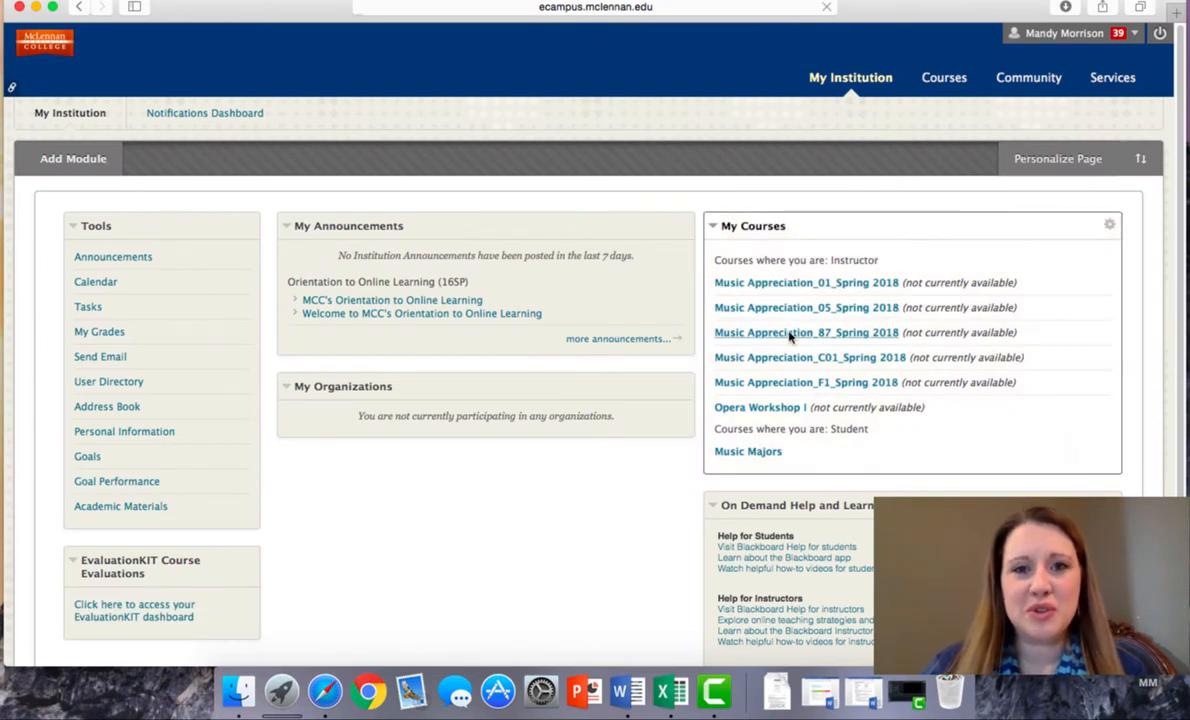
# - Enter Music Appreciation_87_Spring 2018 and show its Homework (START HERE) page with the Introduction Unit and Unit 1
pyautogui.click(805, 332)
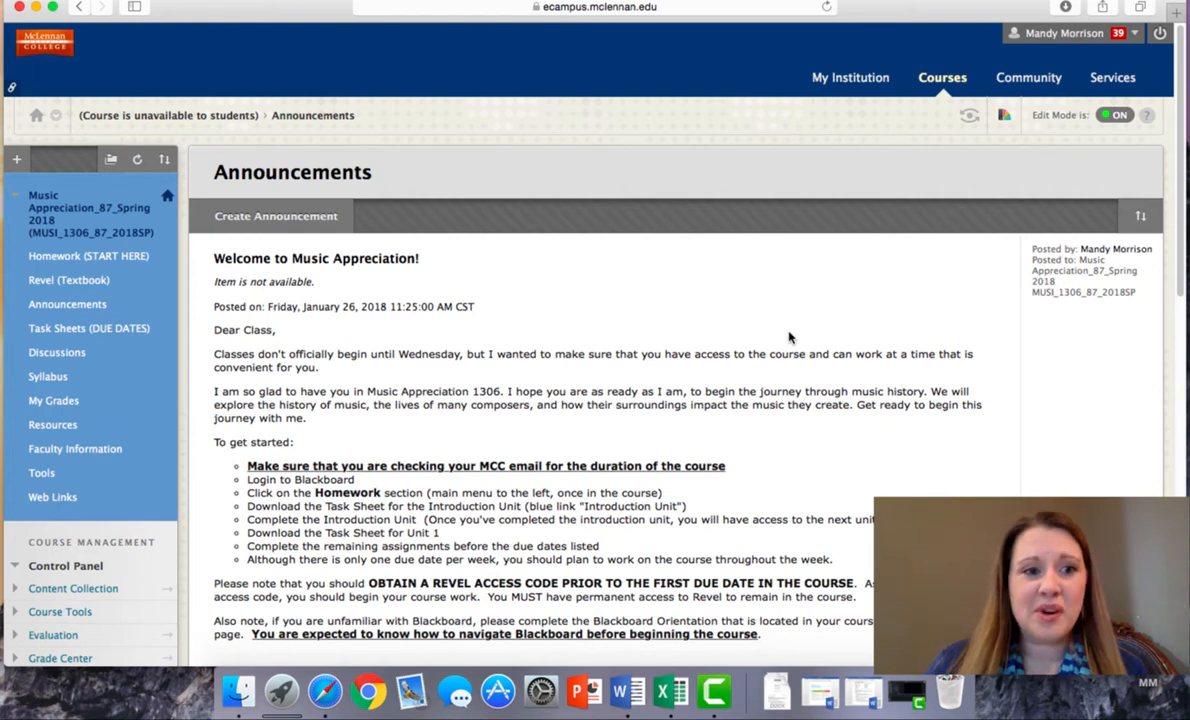
pyautogui.moveTo(97, 259)
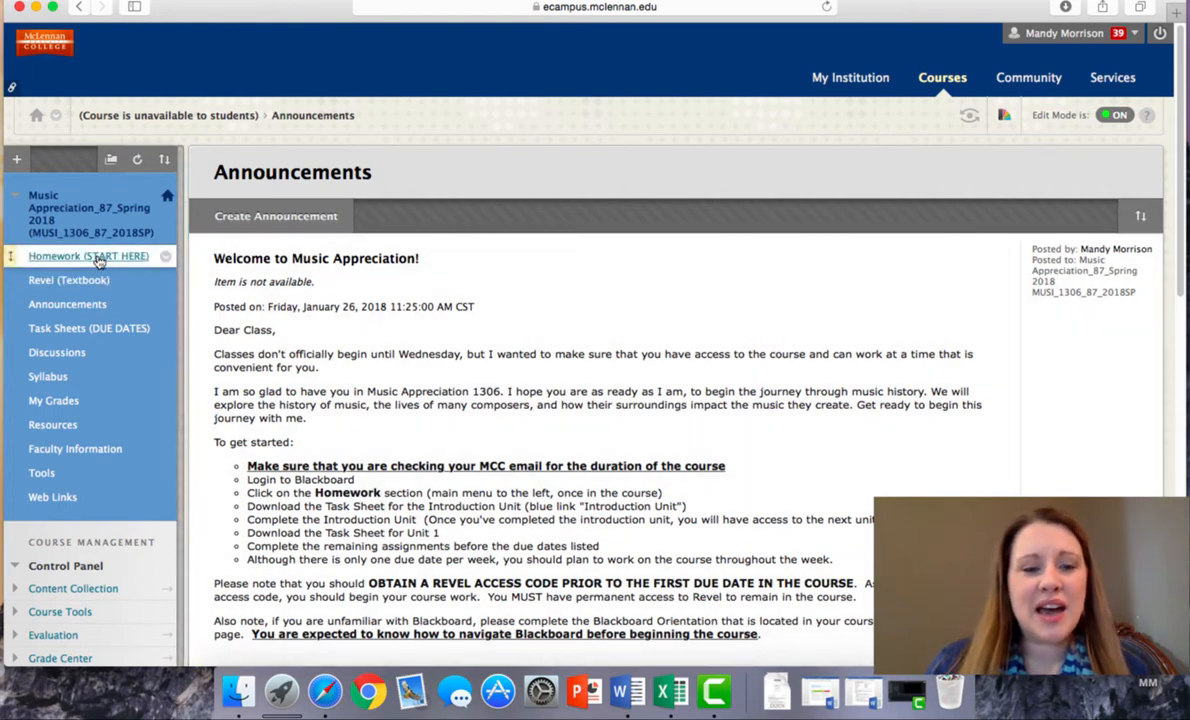
pyautogui.moveTo(97, 262)
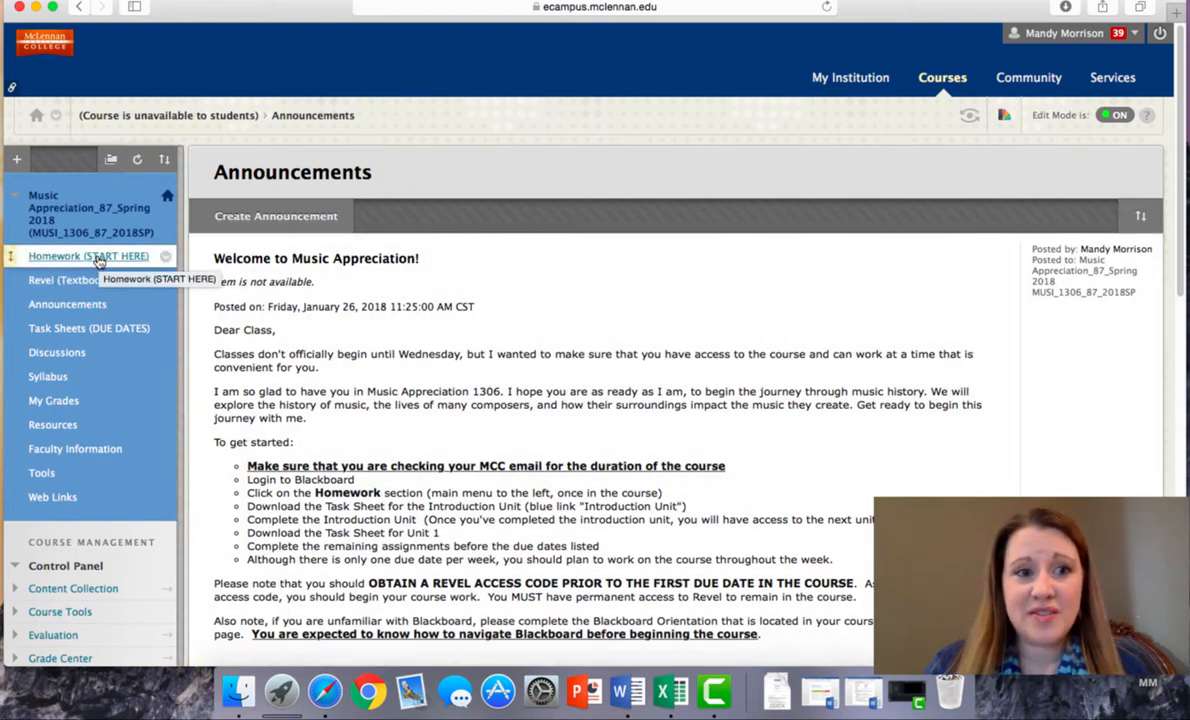
pyautogui.click(88, 256)
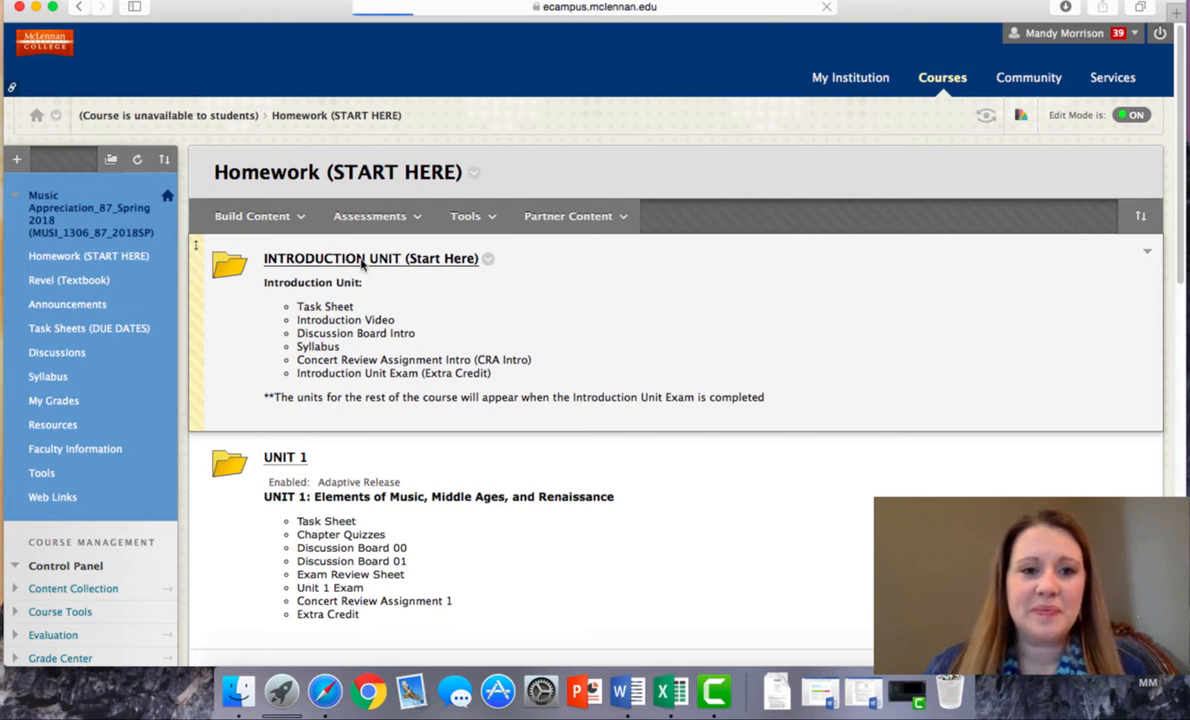
# - Open the INTRODUCTION UNIT (Start Here) folder with its task sheet, video and Discussion Board Intro
pyautogui.click(366, 258)
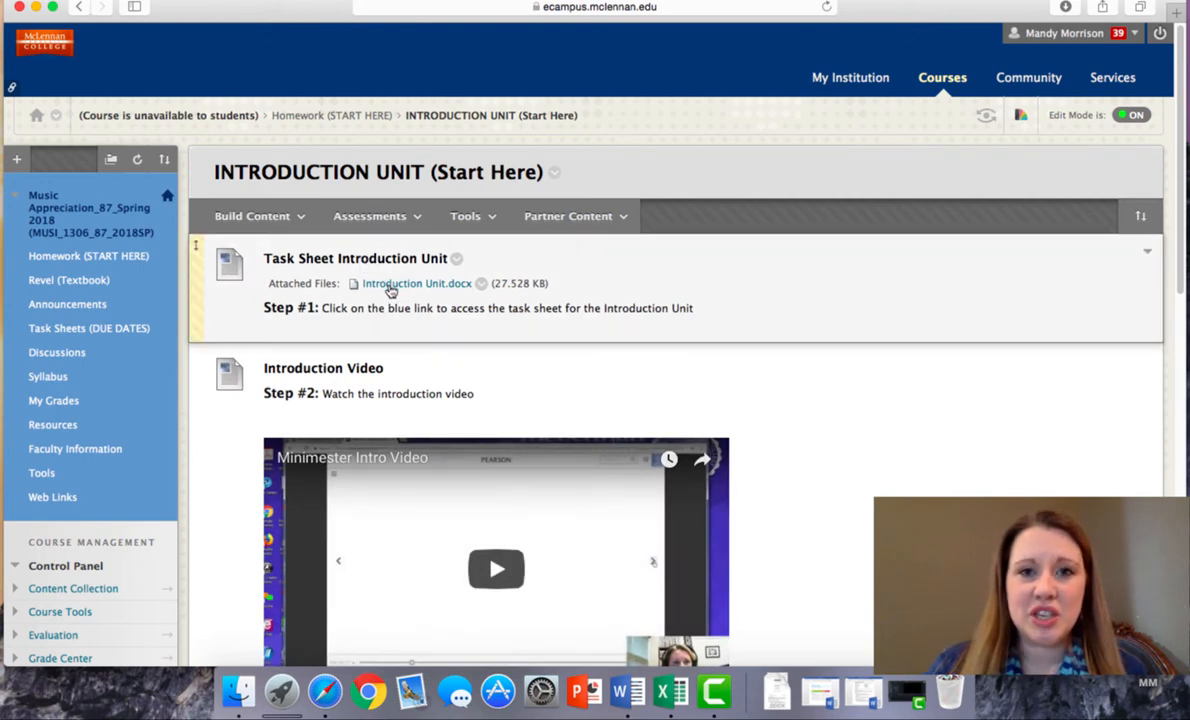
pyautogui.moveTo(424, 292)
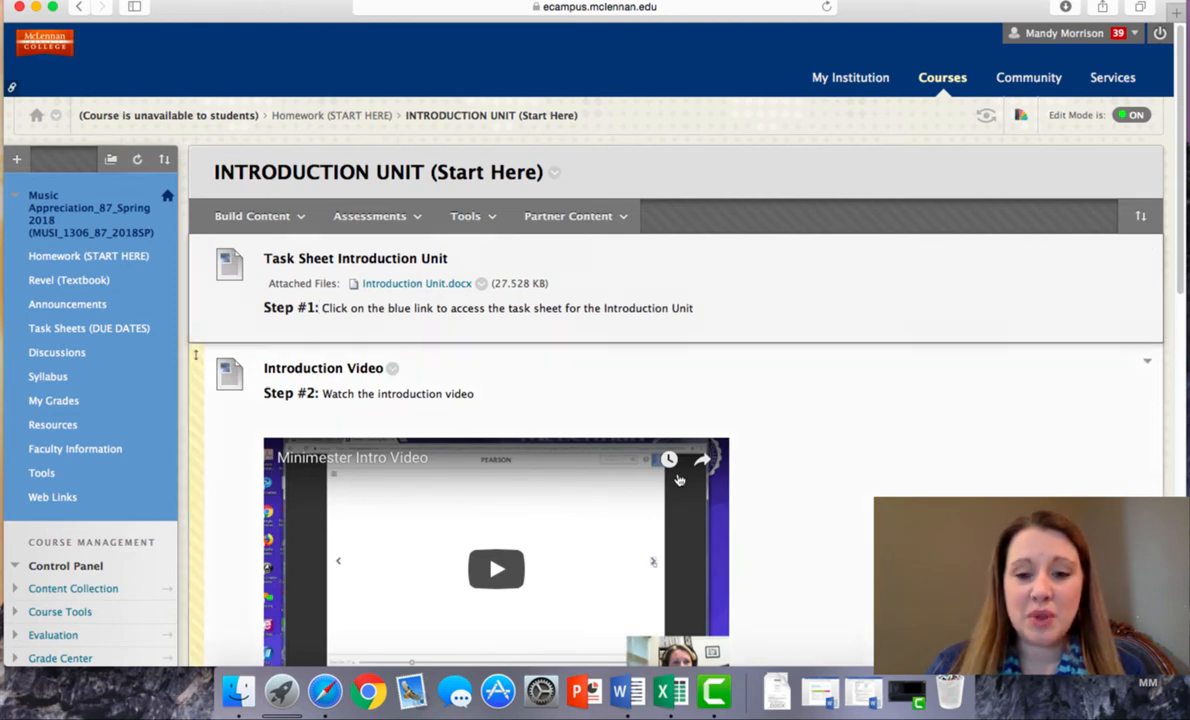
pyautogui.click(410, 283)
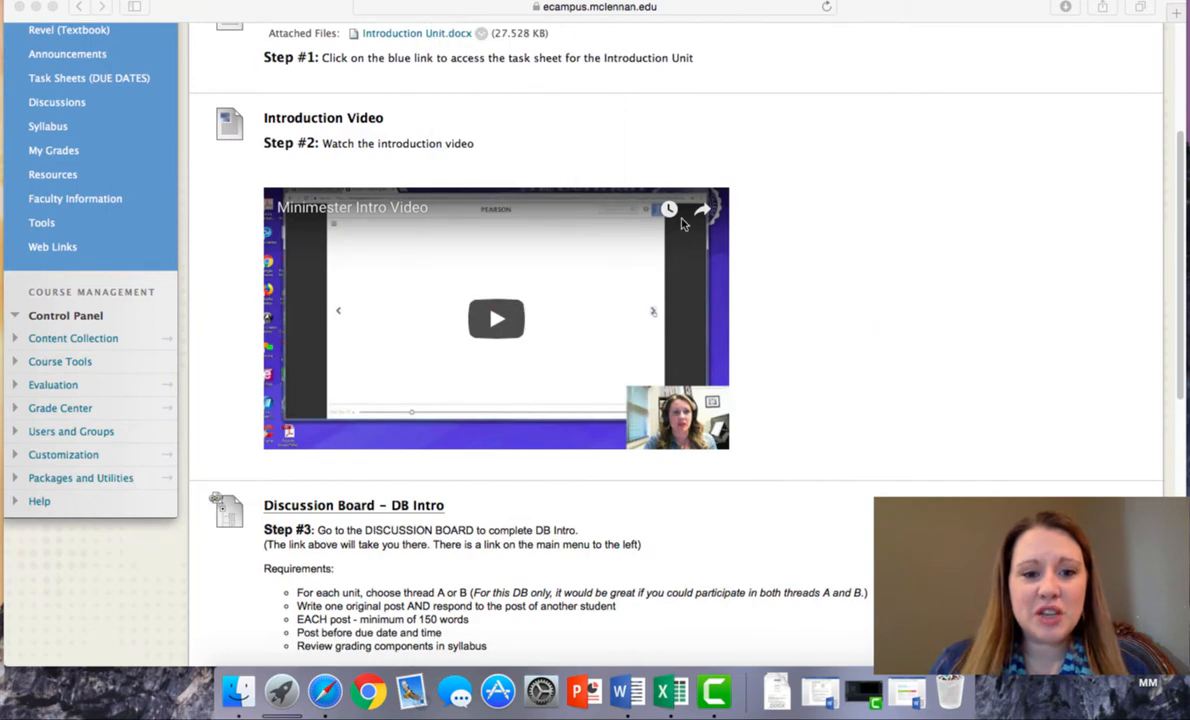
pyautogui.scroll(-3)
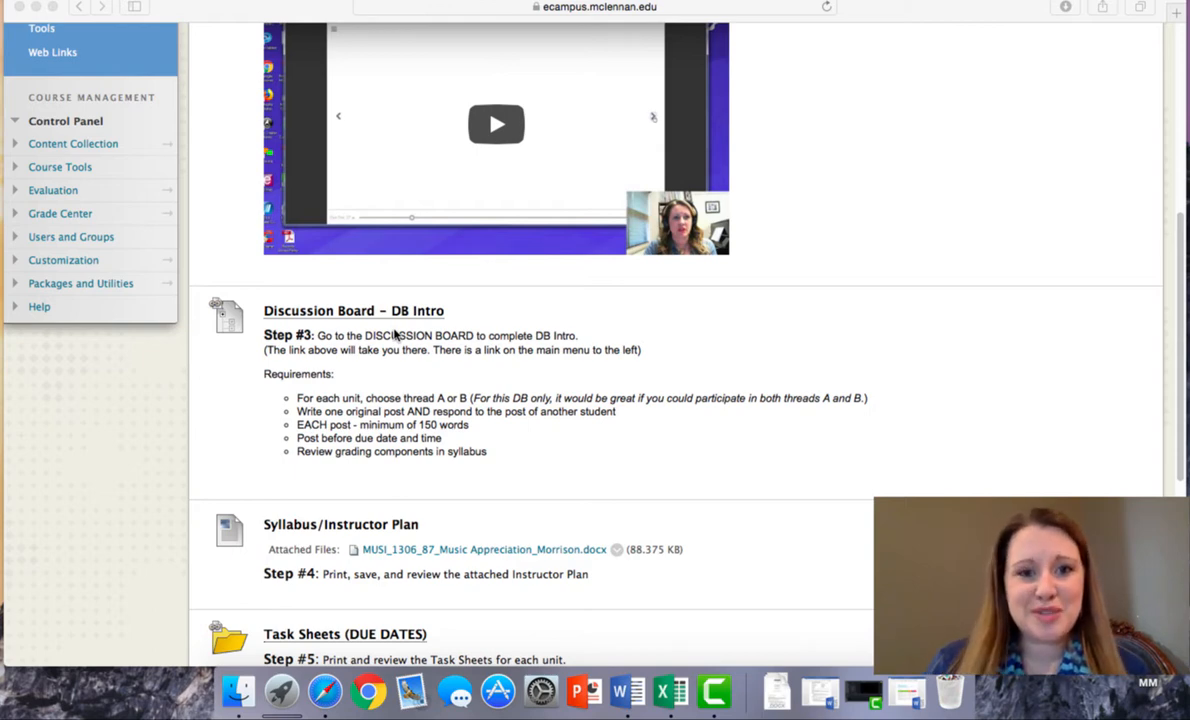
pyautogui.scroll(-3)
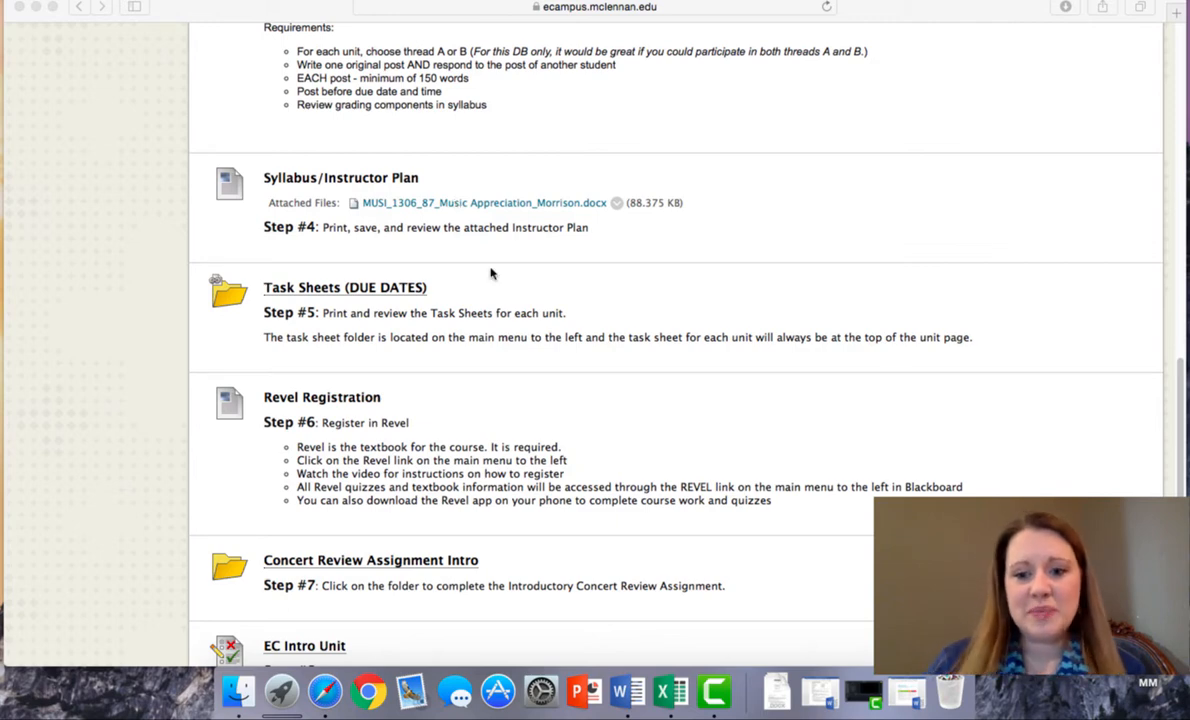
pyautogui.moveTo(514, 214)
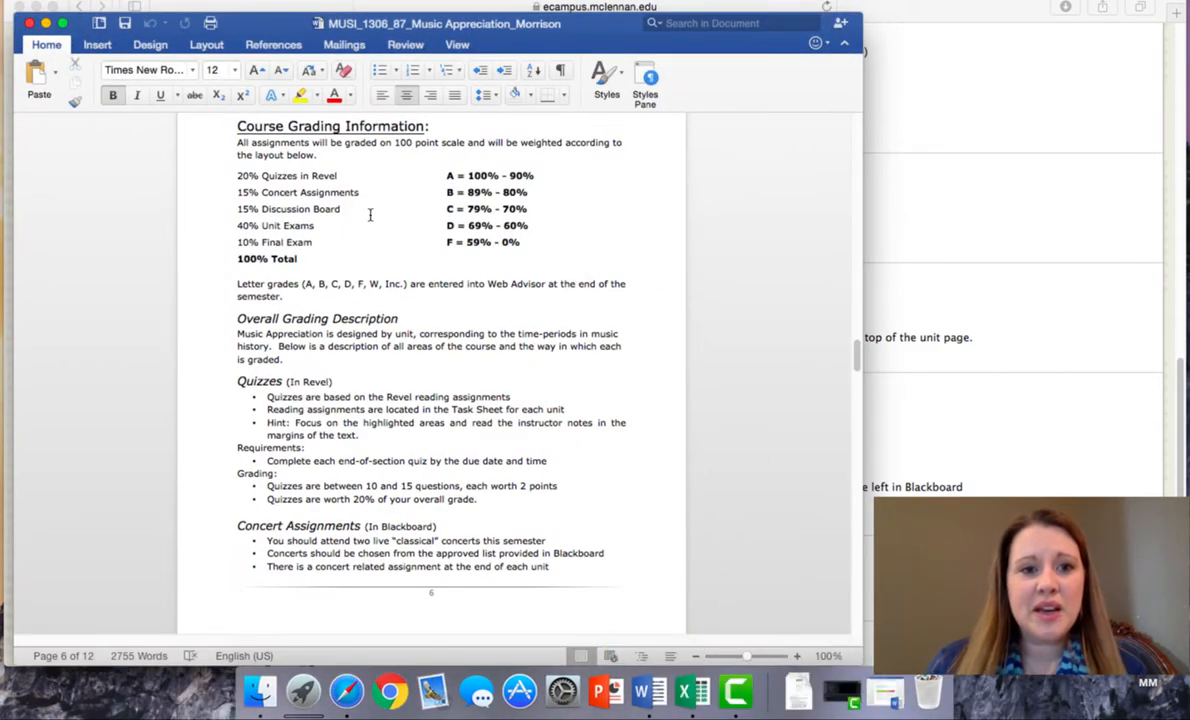
pyautogui.moveTo(343, 175)
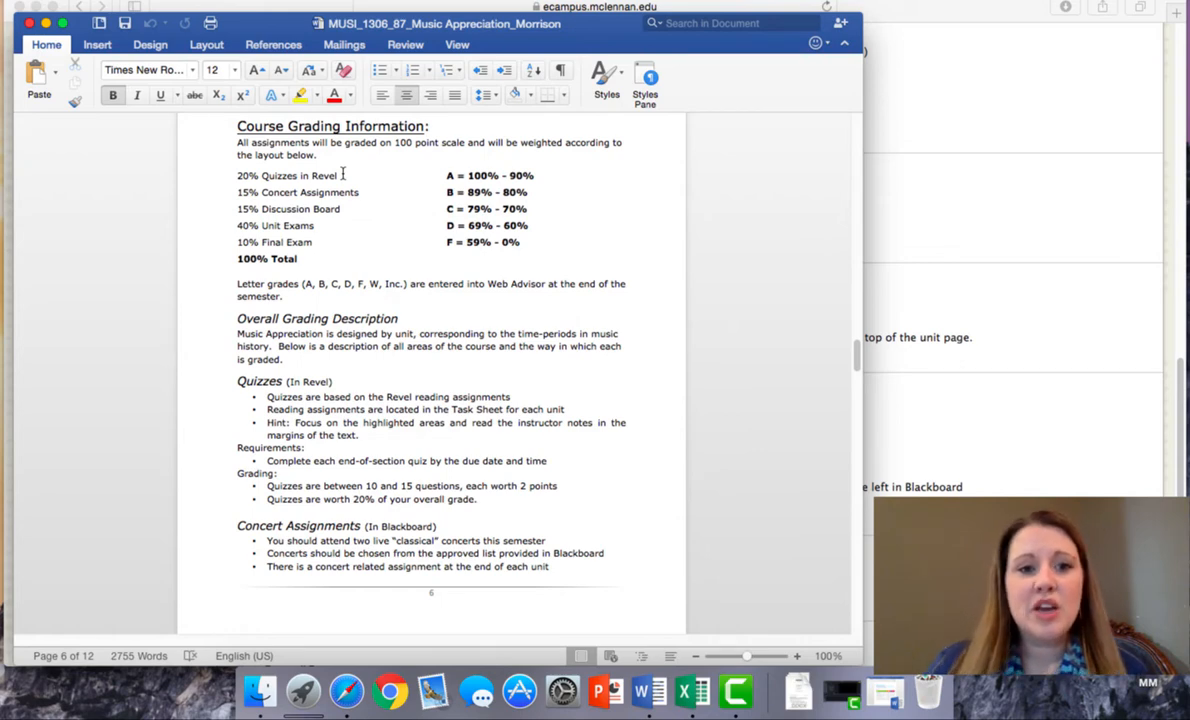
pyautogui.moveTo(362, 193)
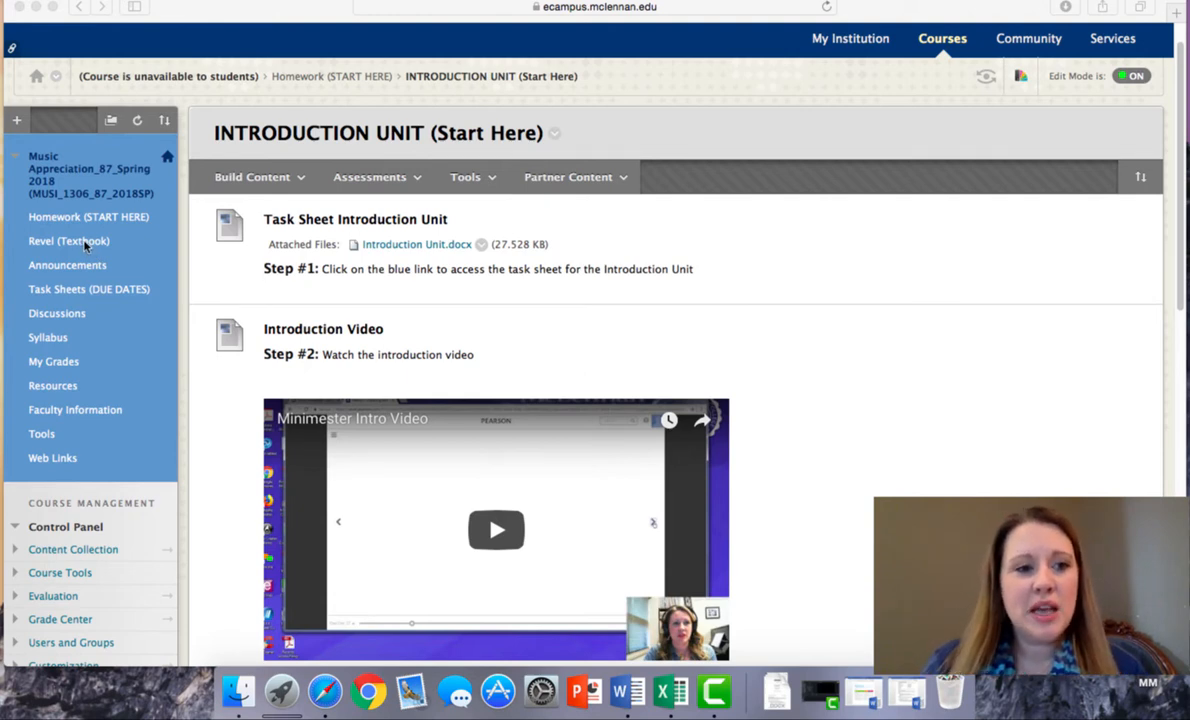
pyautogui.moveTo(53, 249)
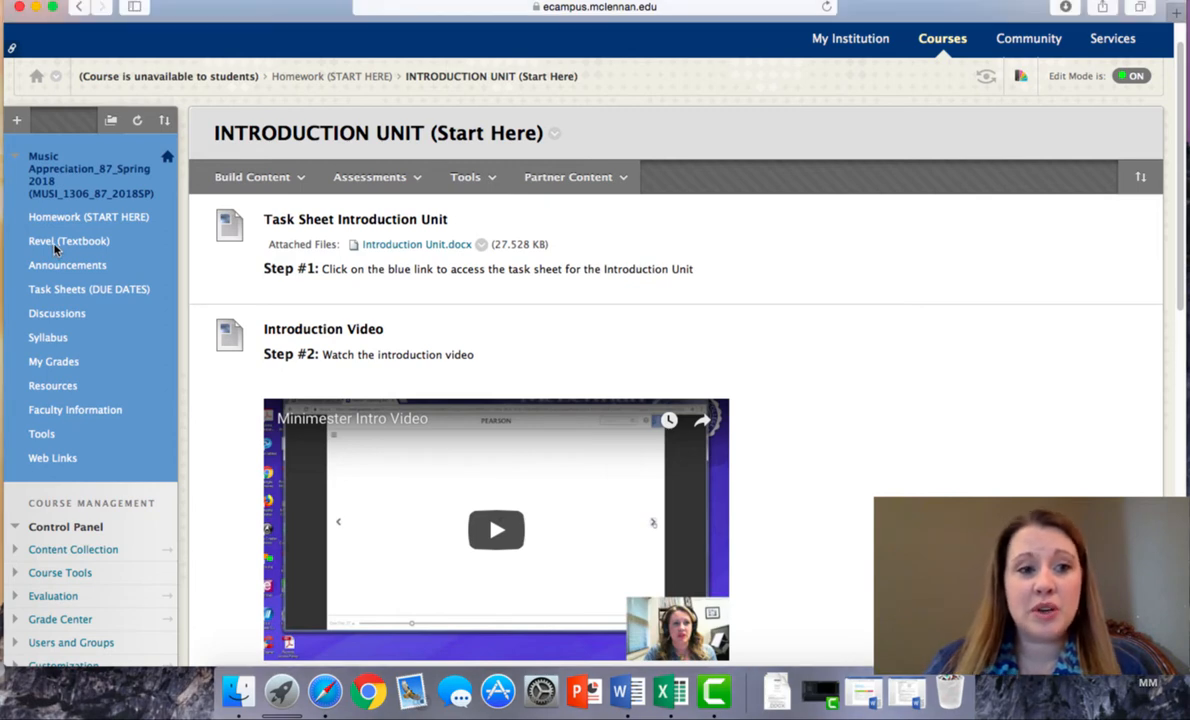
# - Launch Pearson REVEL from the Revel (Textbook) page to see Preview Assignments due January 28
pyautogui.click(68, 240)
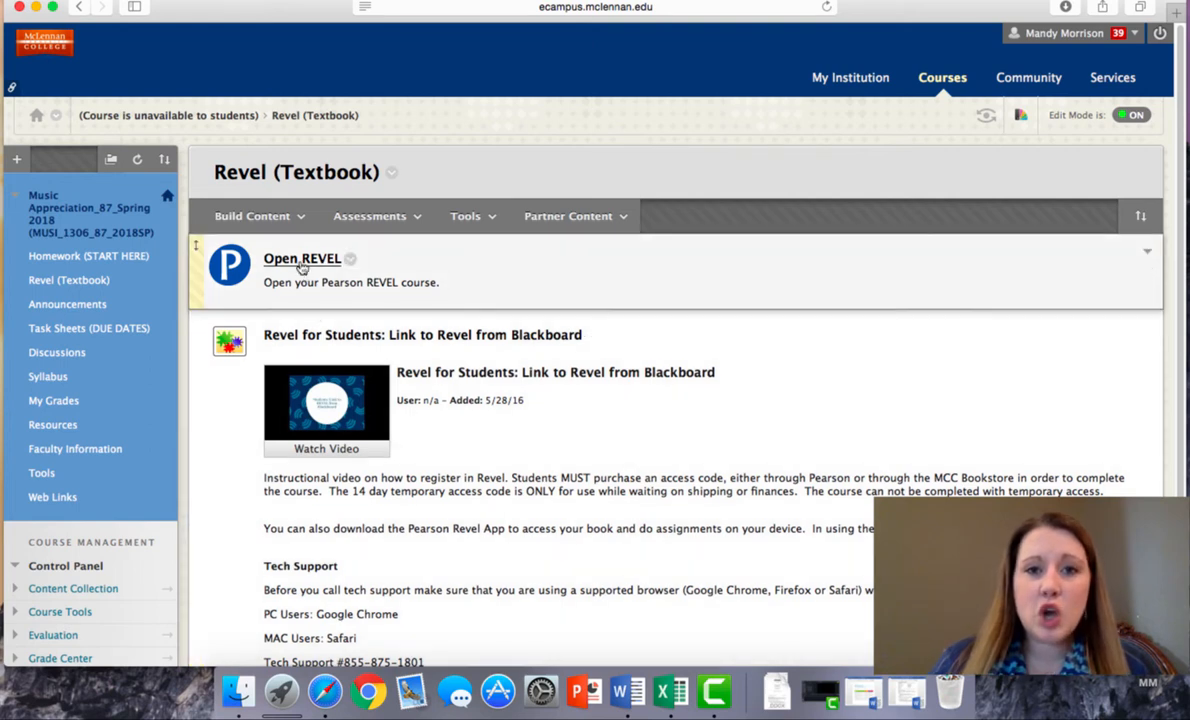
pyautogui.click(301, 258)
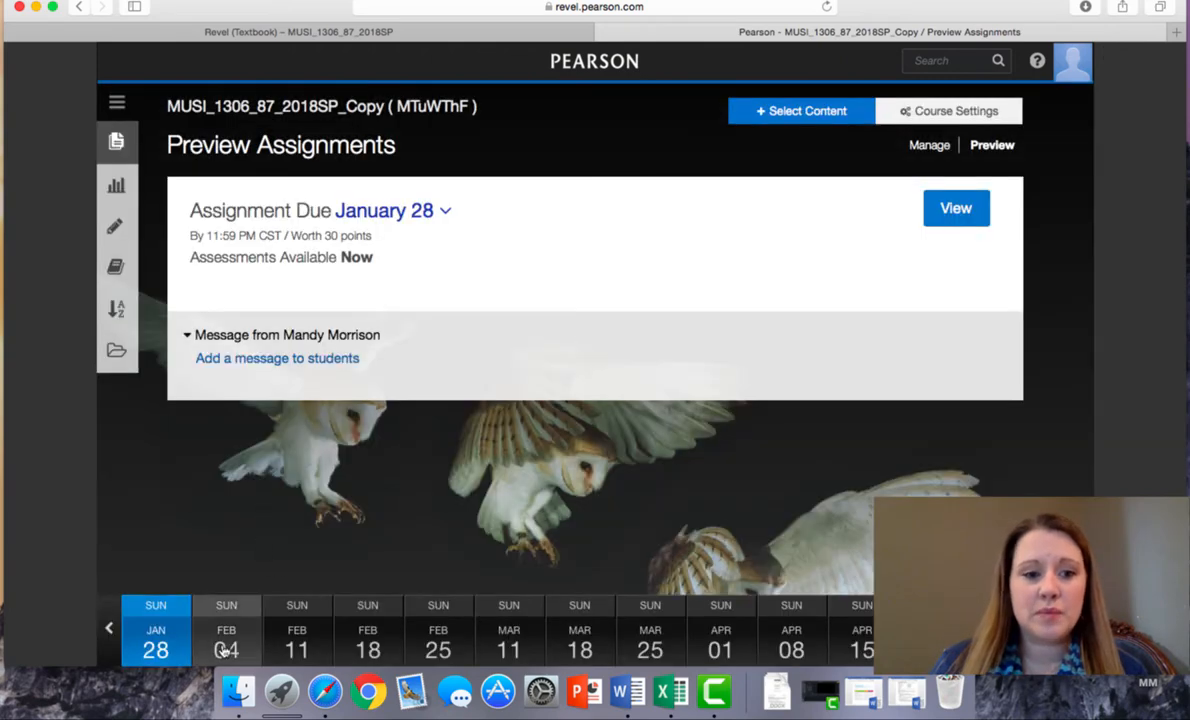
# - Browse from February 04 to the March 11 week and open the Chapter 22 Joseph Haydn reading
pyautogui.click(226, 643)
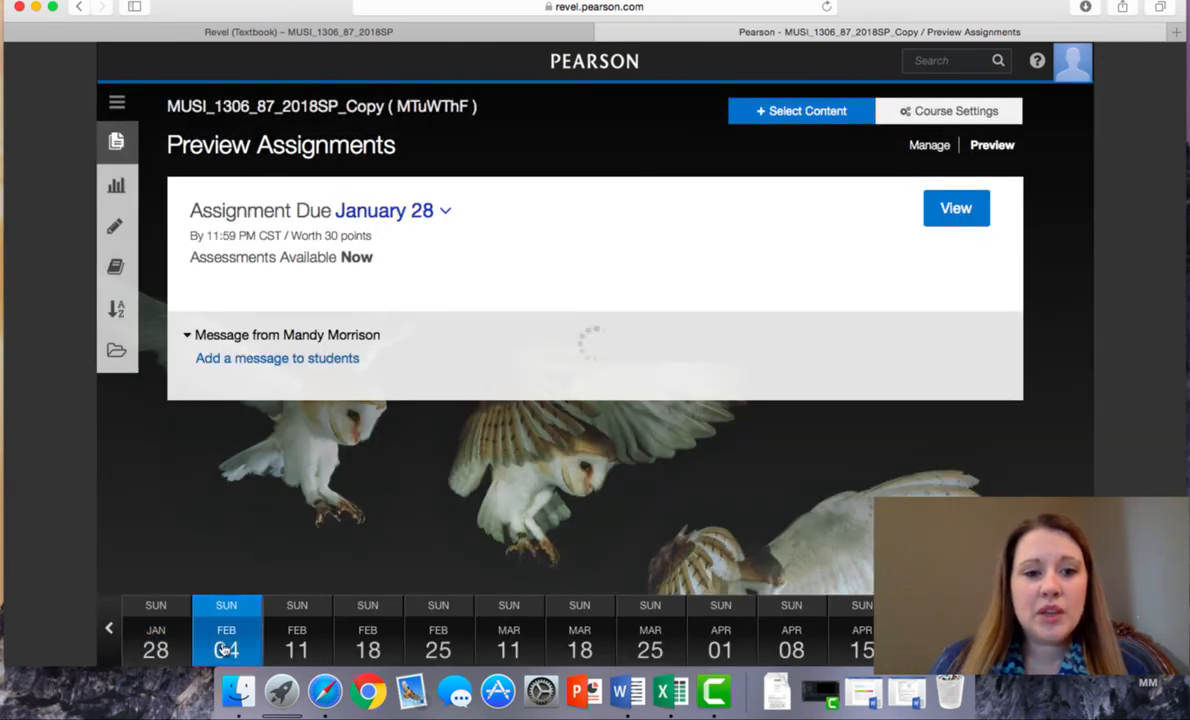
pyautogui.click(224, 651)
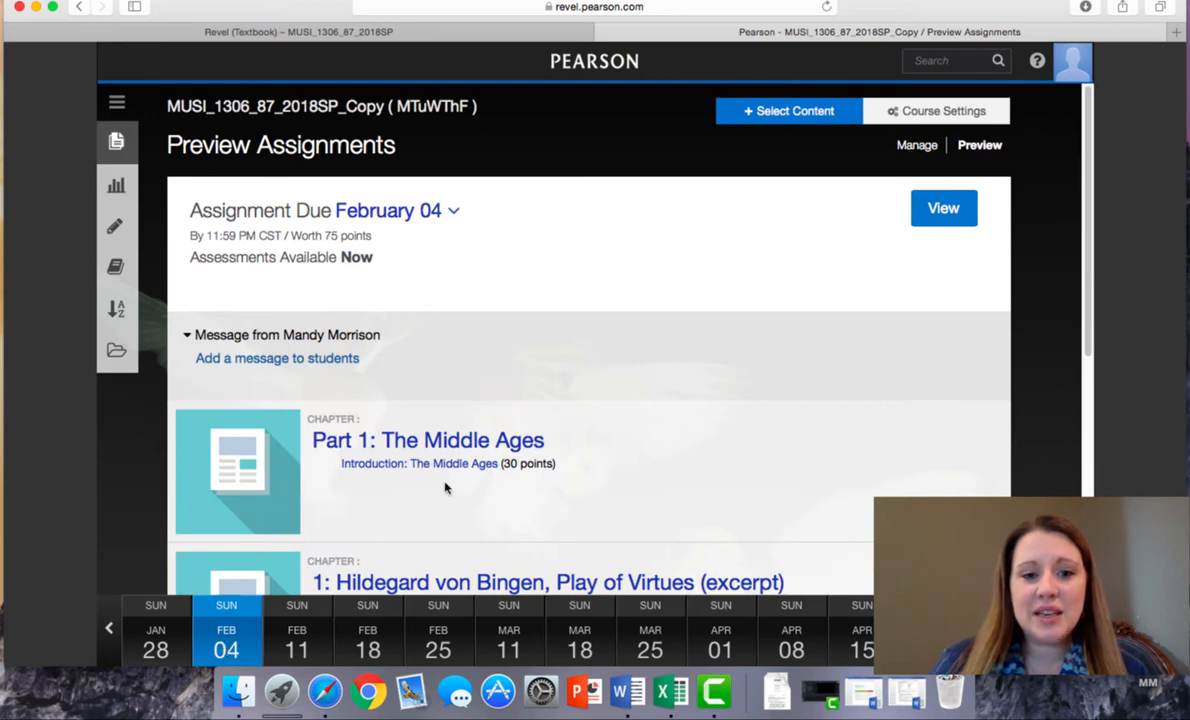
pyautogui.moveTo(852, 603)
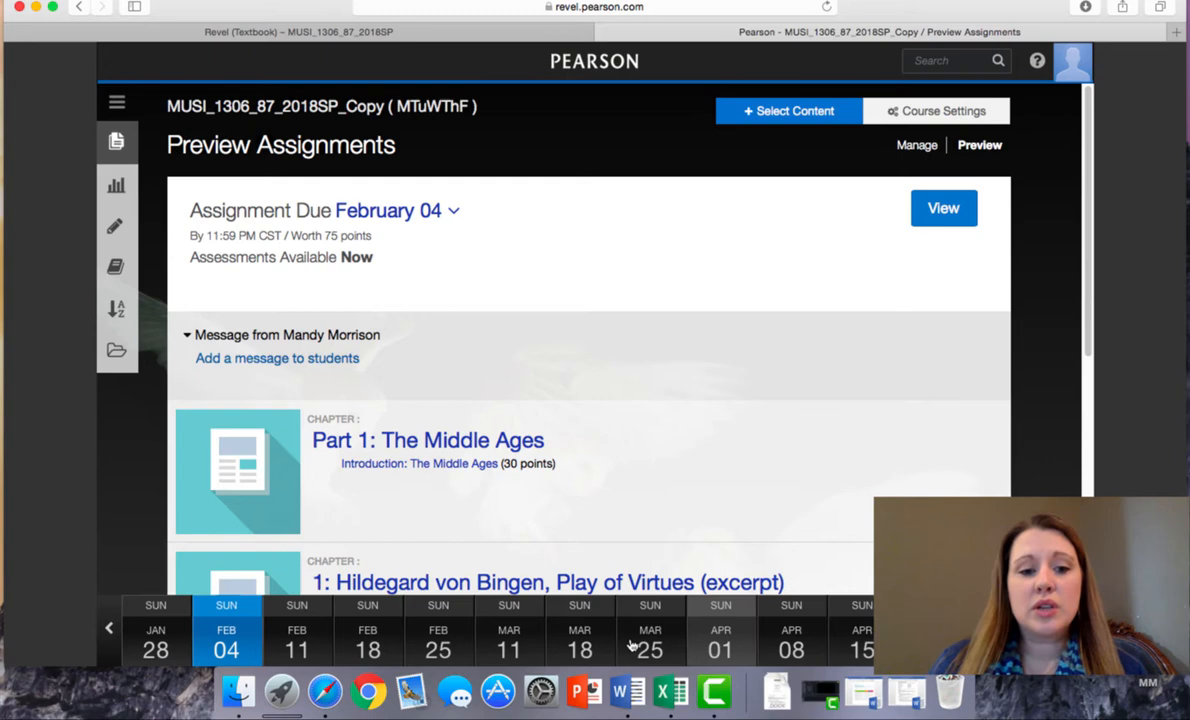
pyautogui.scroll(-3)
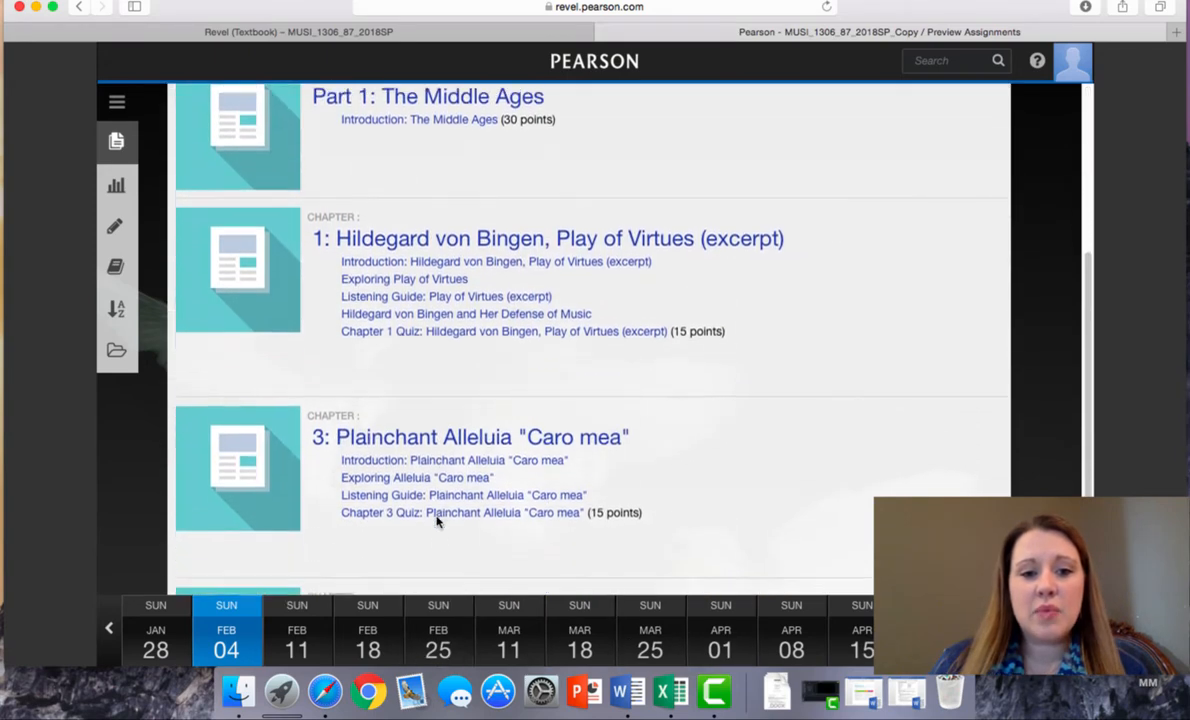
pyautogui.scroll(-3)
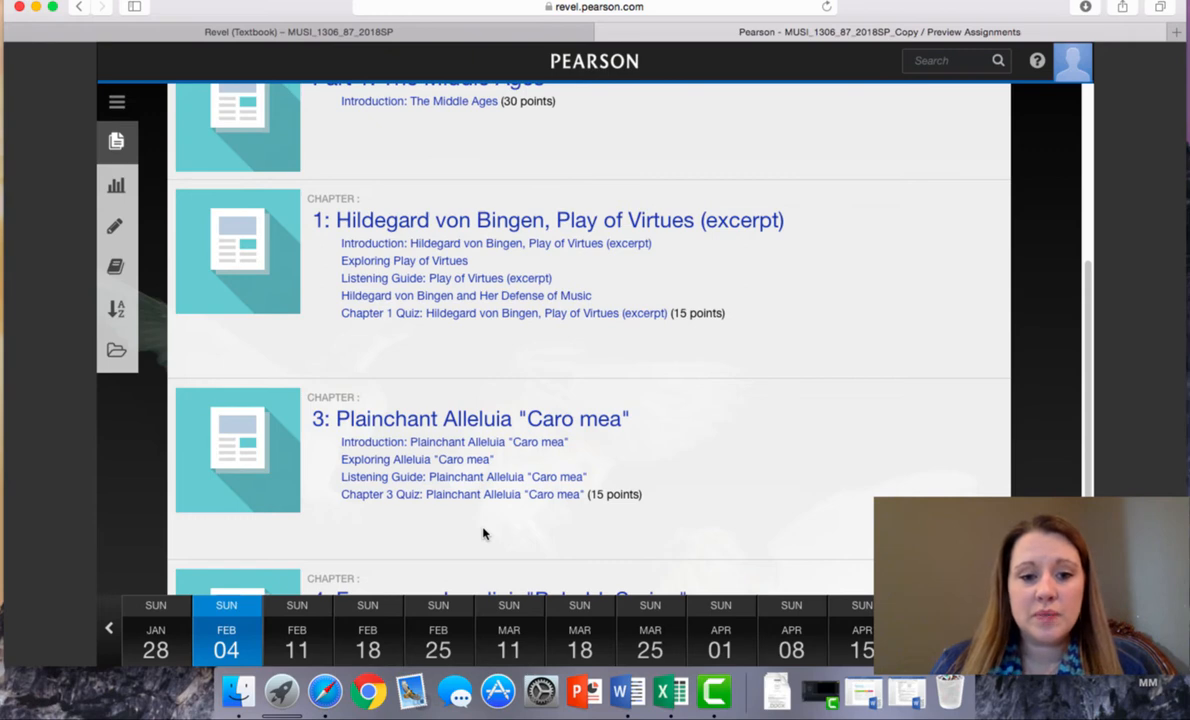
pyautogui.click(509, 635)
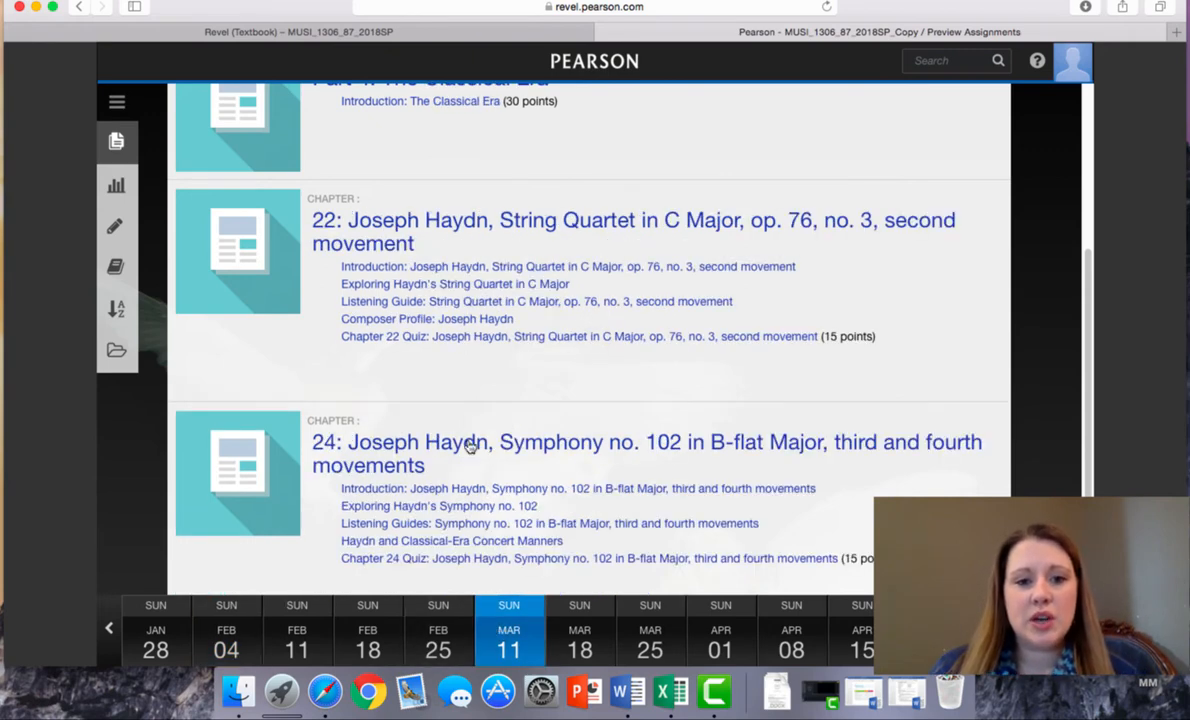
pyautogui.moveTo(403, 232)
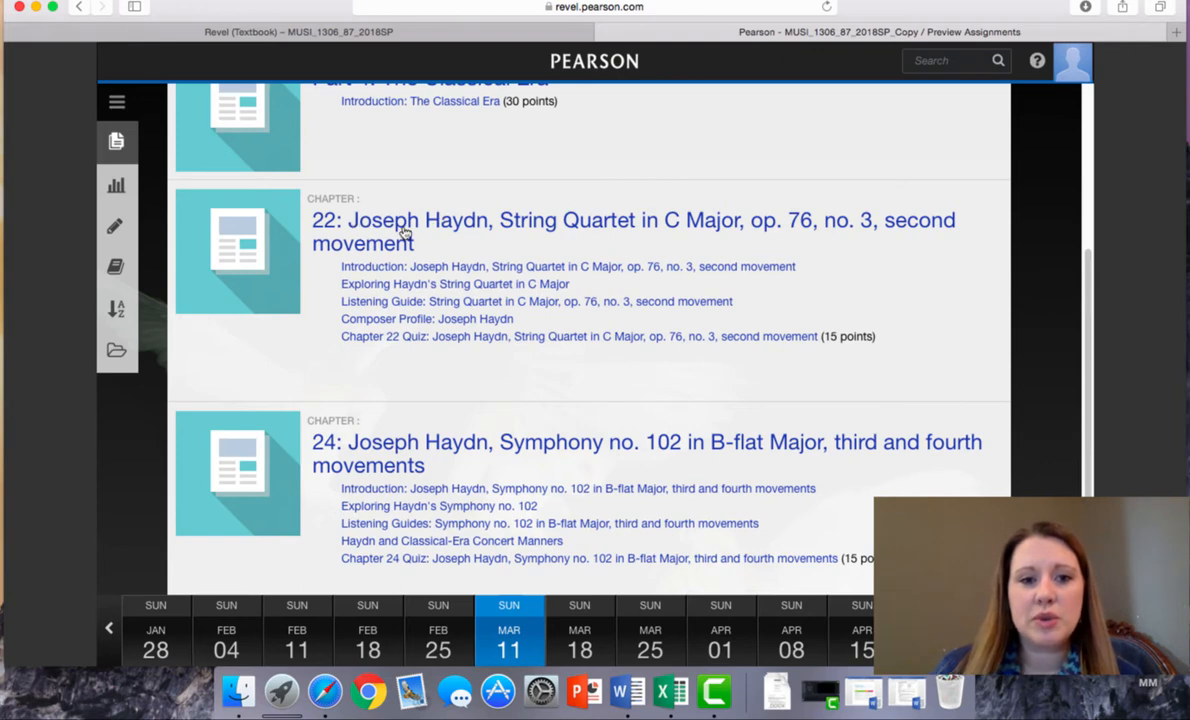
pyautogui.click(403, 231)
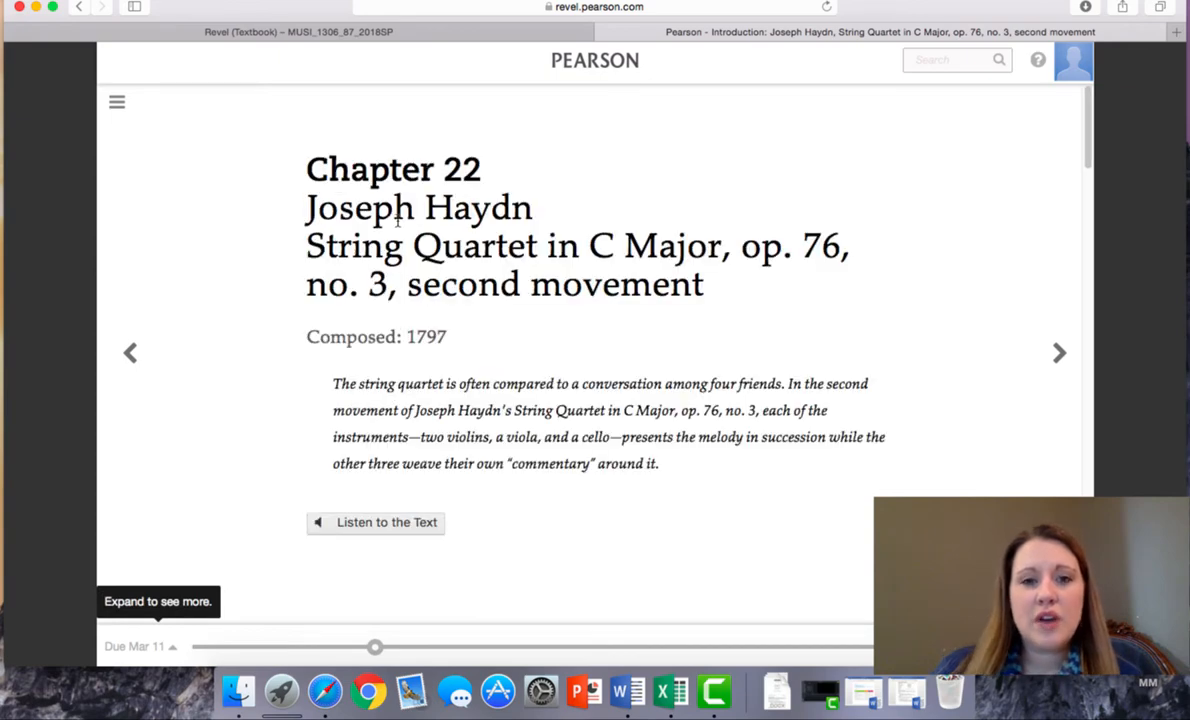
# - Read the Chapter 22 introduction, then advance to Exploring Haydn's String Quartet in C Major
pyautogui.scroll(-3)
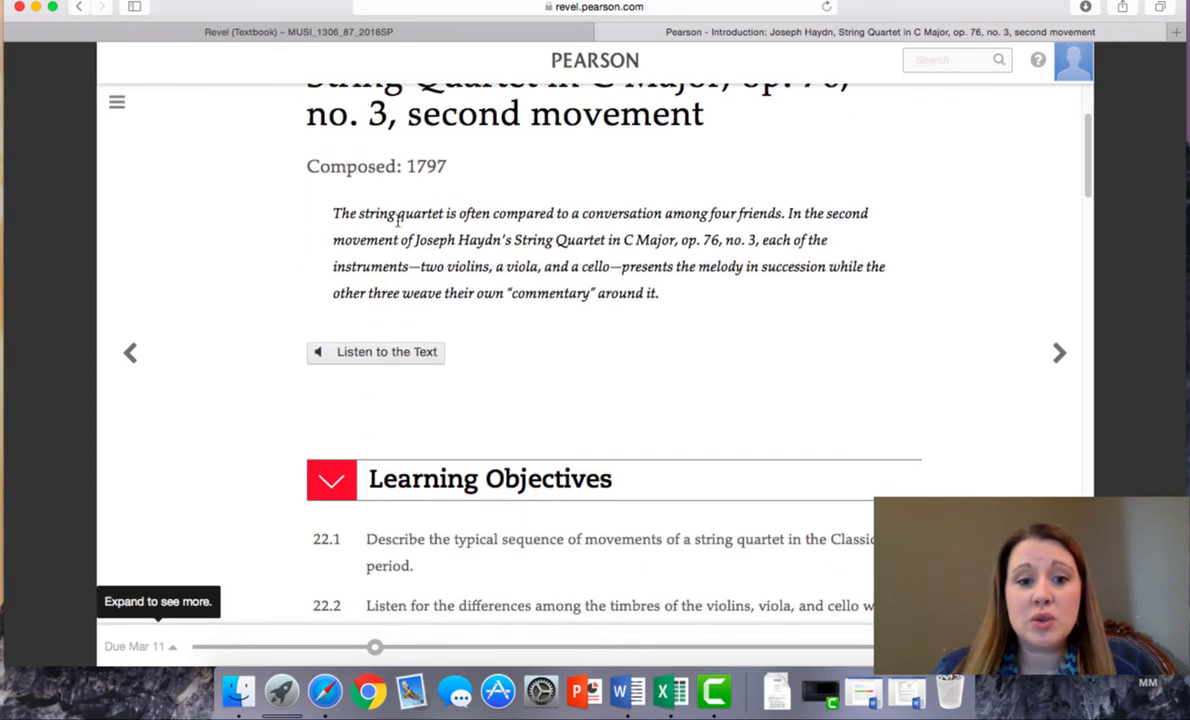
pyautogui.scroll(-3)
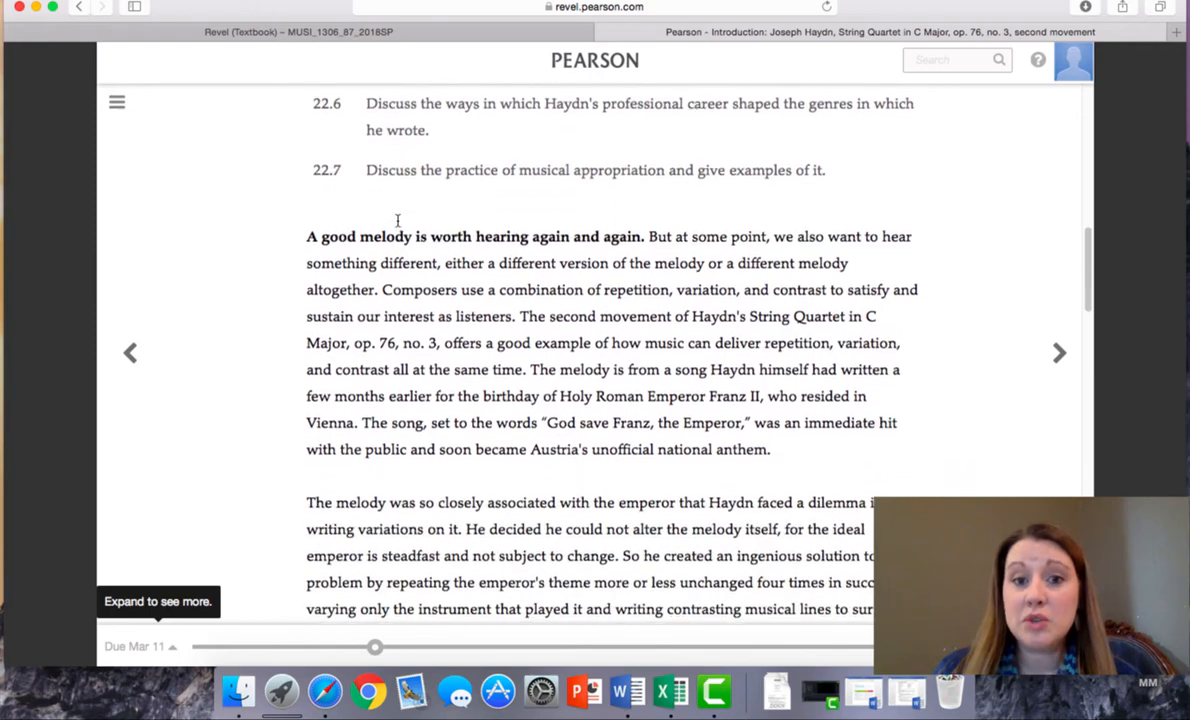
pyautogui.scroll(-3)
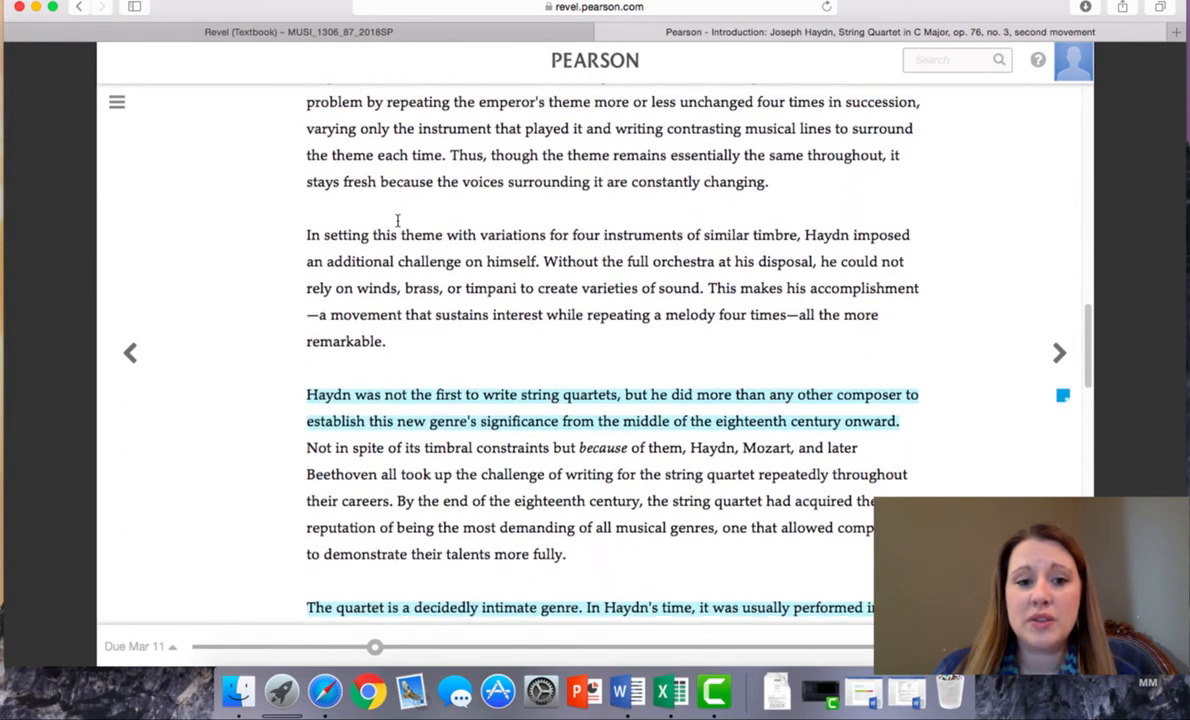
pyautogui.scroll(-3)
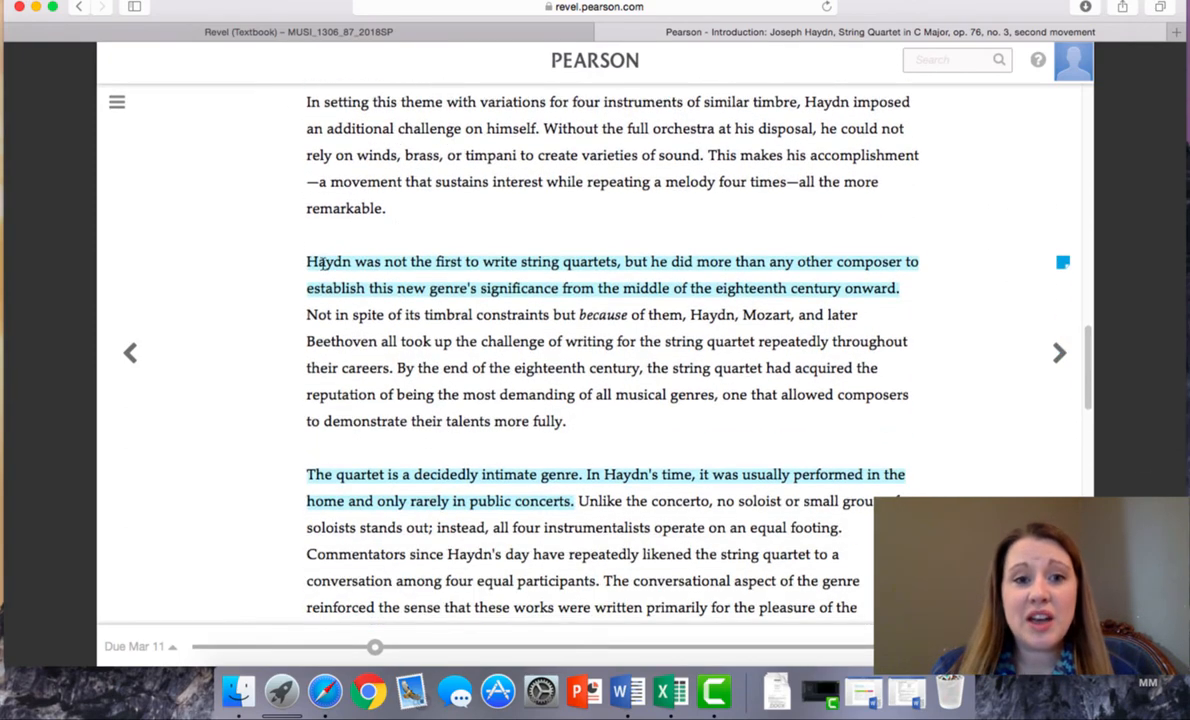
pyautogui.moveTo(917, 296)
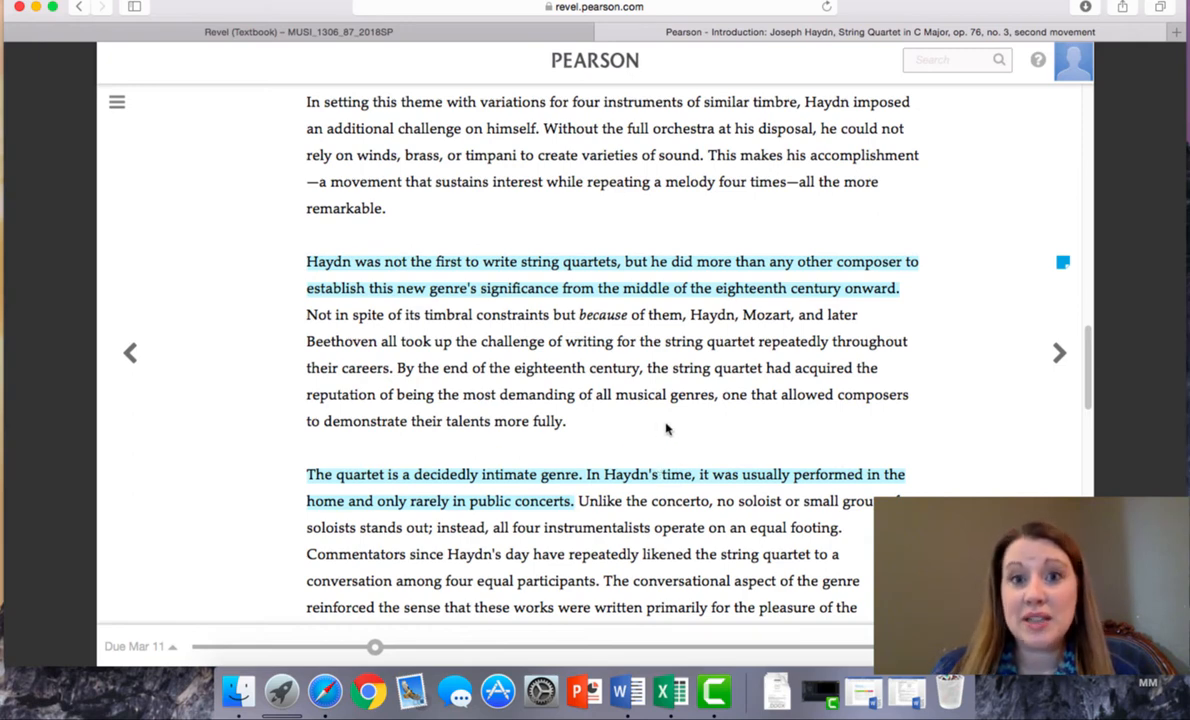
pyautogui.moveTo(1032, 389)
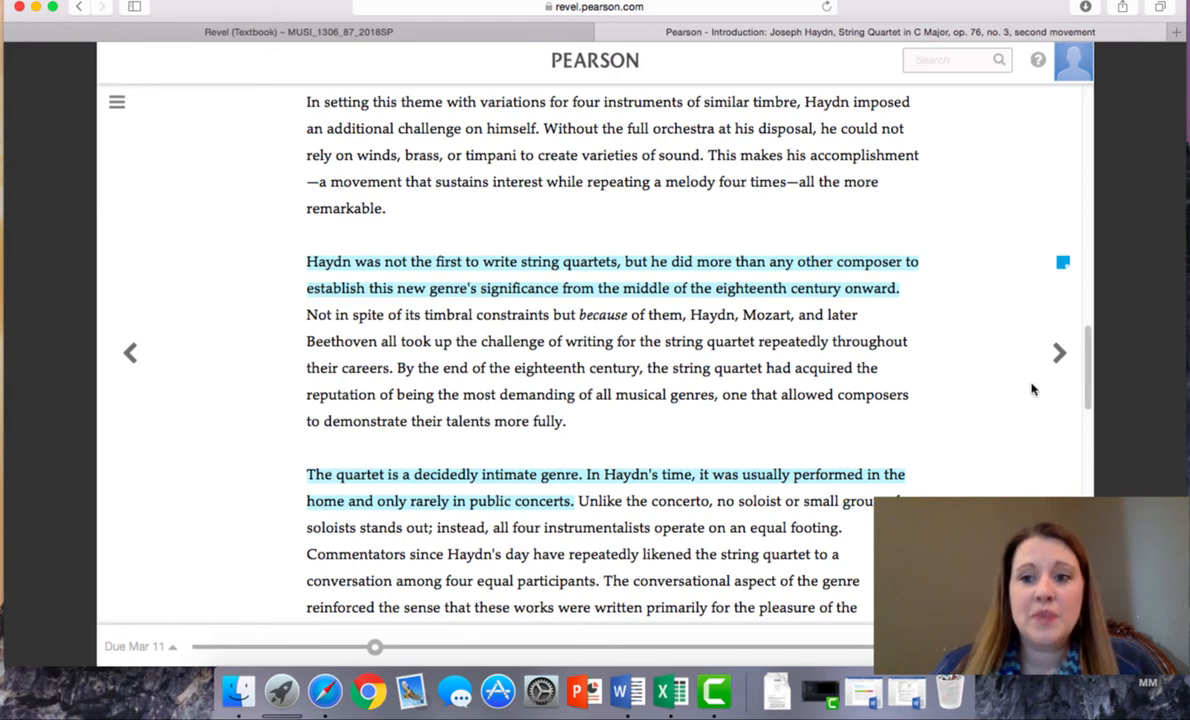
pyautogui.moveTo(1059, 365)
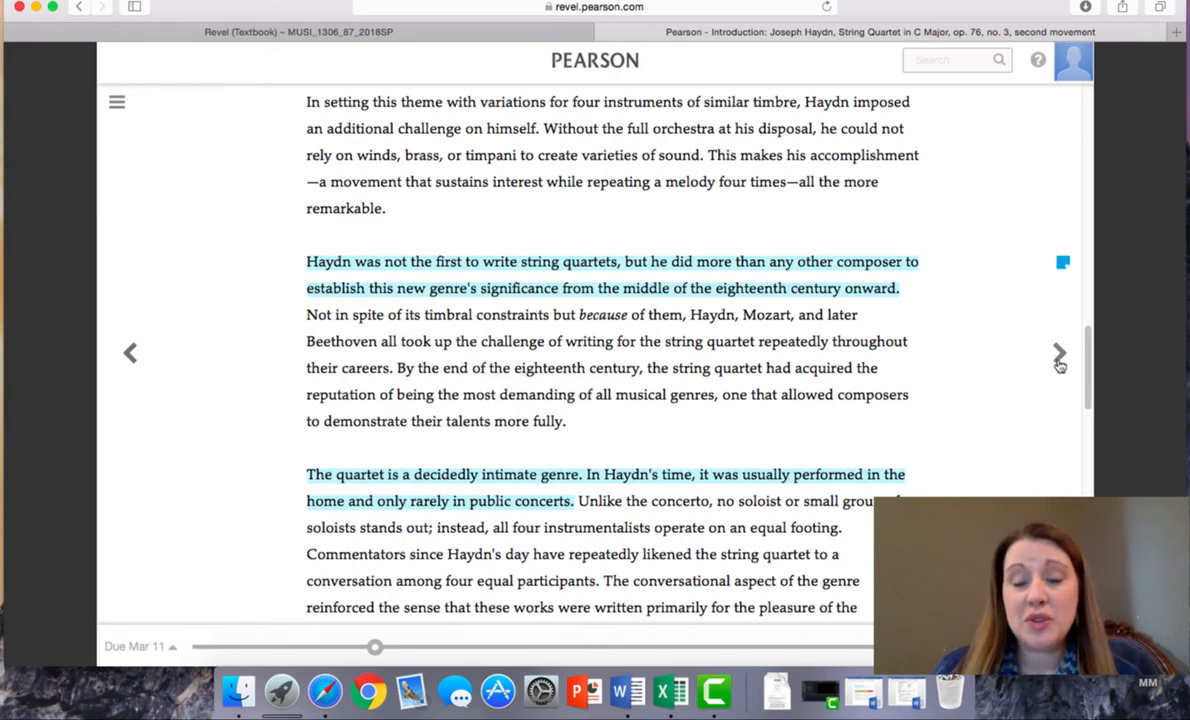
pyautogui.click(1059, 353)
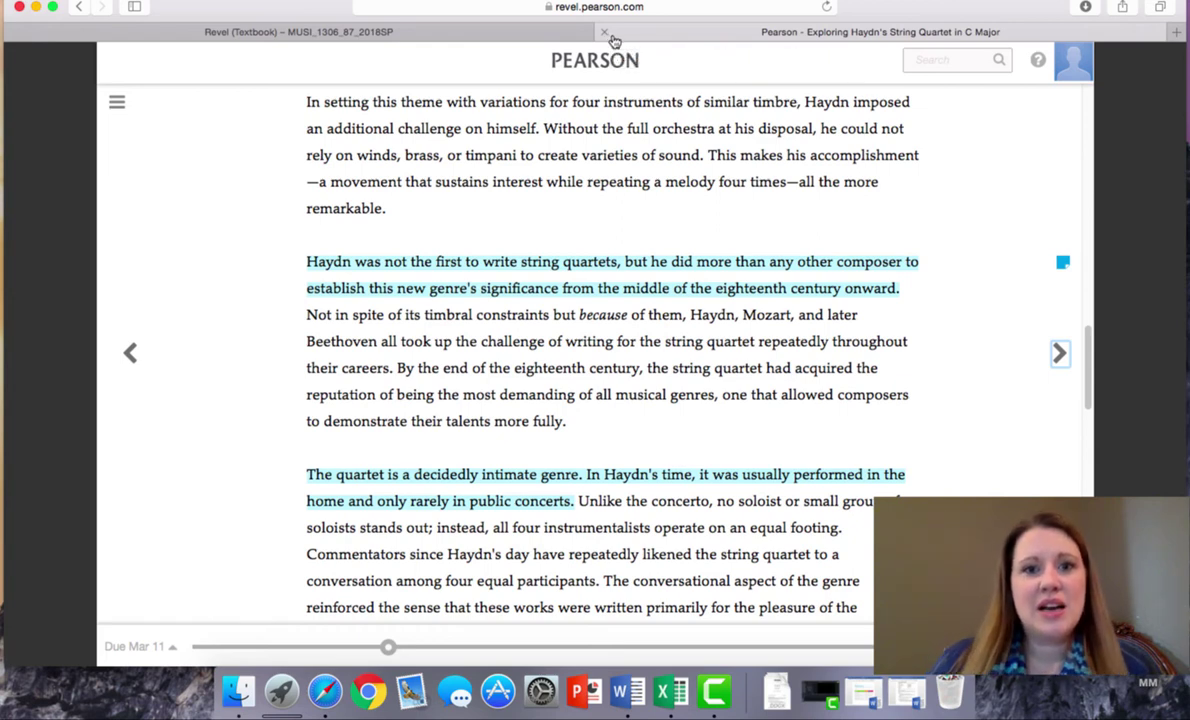
# - Return to Blackboard's Homework page and scroll through Units 1–5 to the Final Exam and back
pyautogui.click(603, 37)
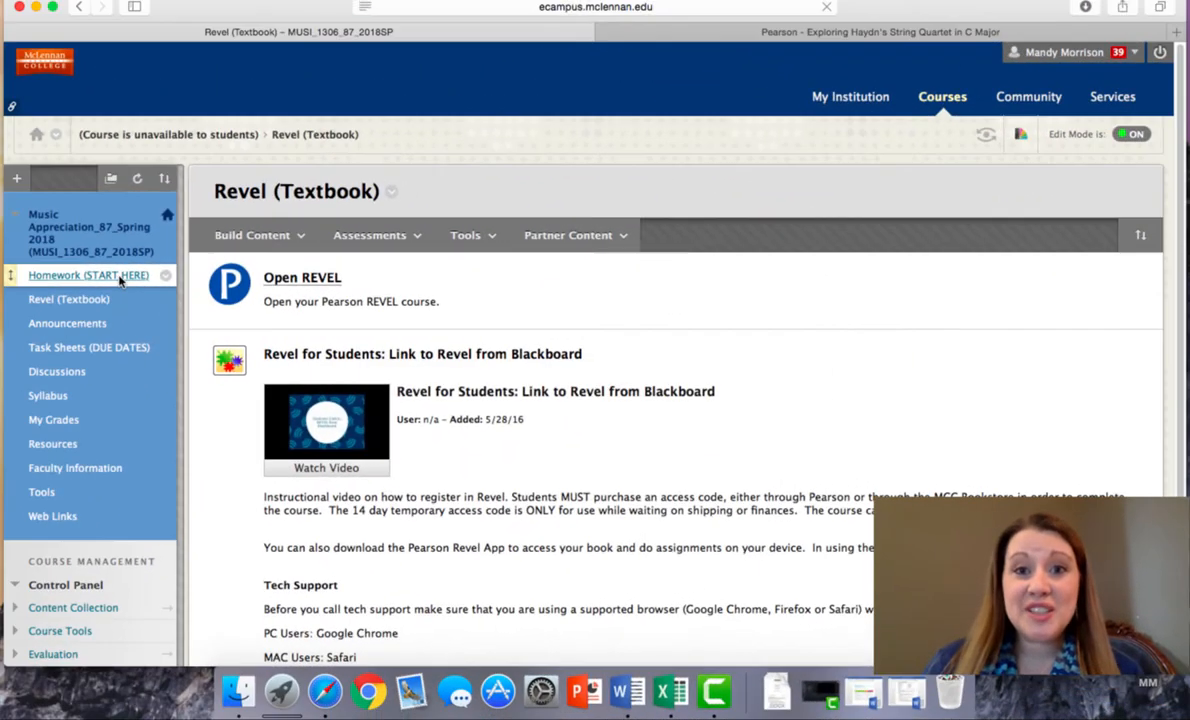
pyautogui.click(85, 275)
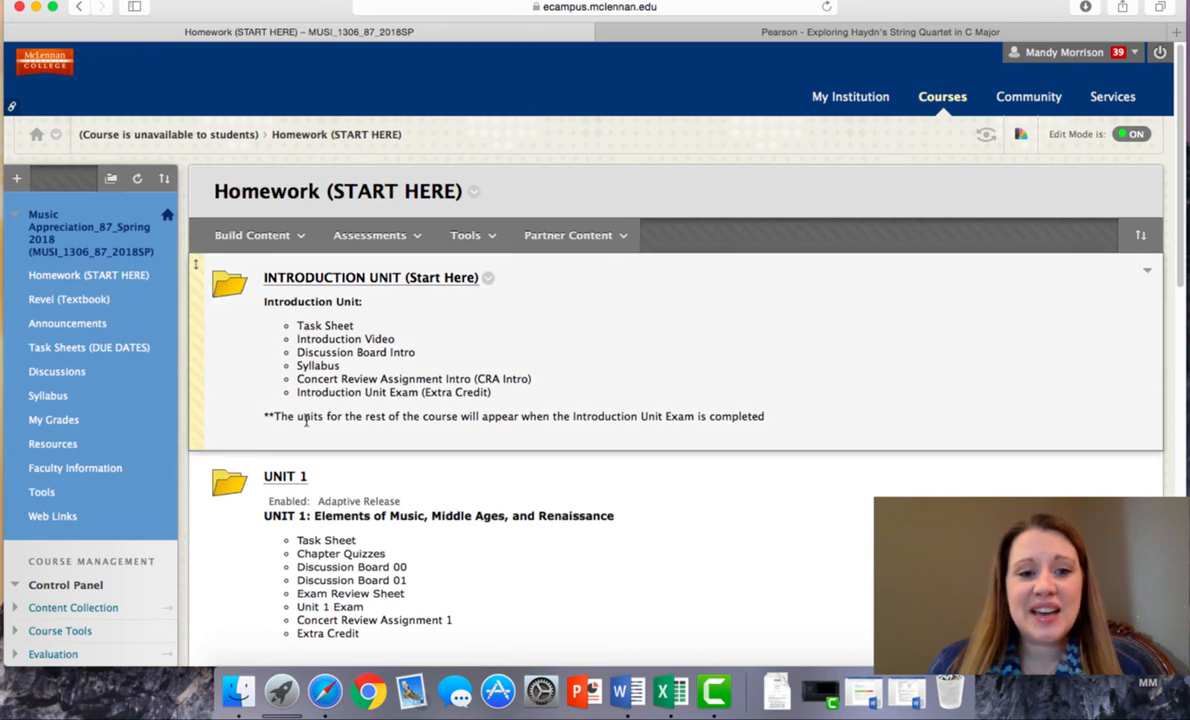
pyautogui.moveTo(677, 409)
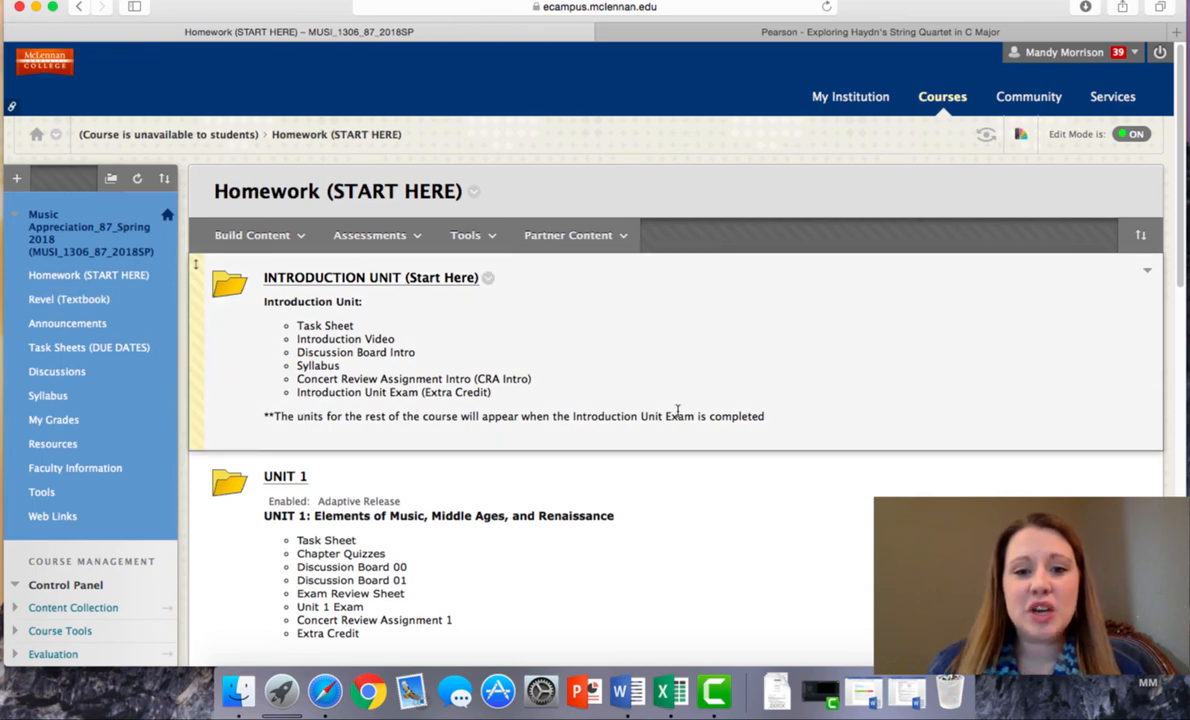
pyautogui.moveTo(775, 424)
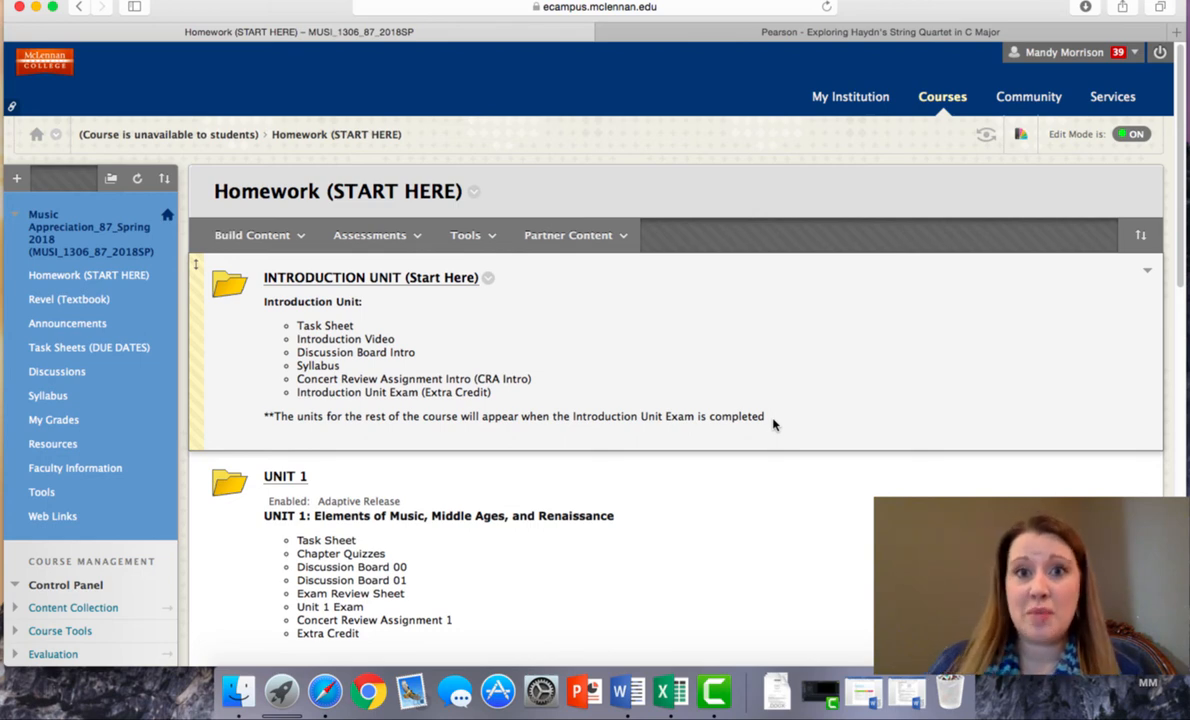
pyautogui.scroll(-3)
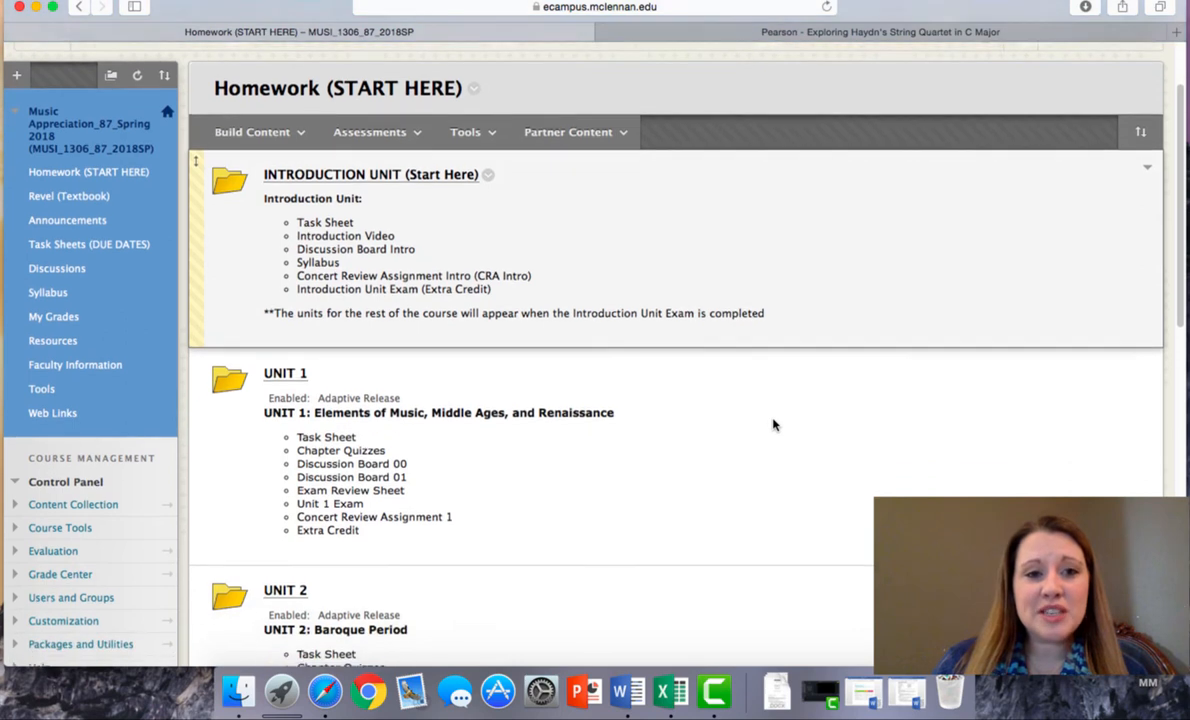
pyautogui.scroll(-3)
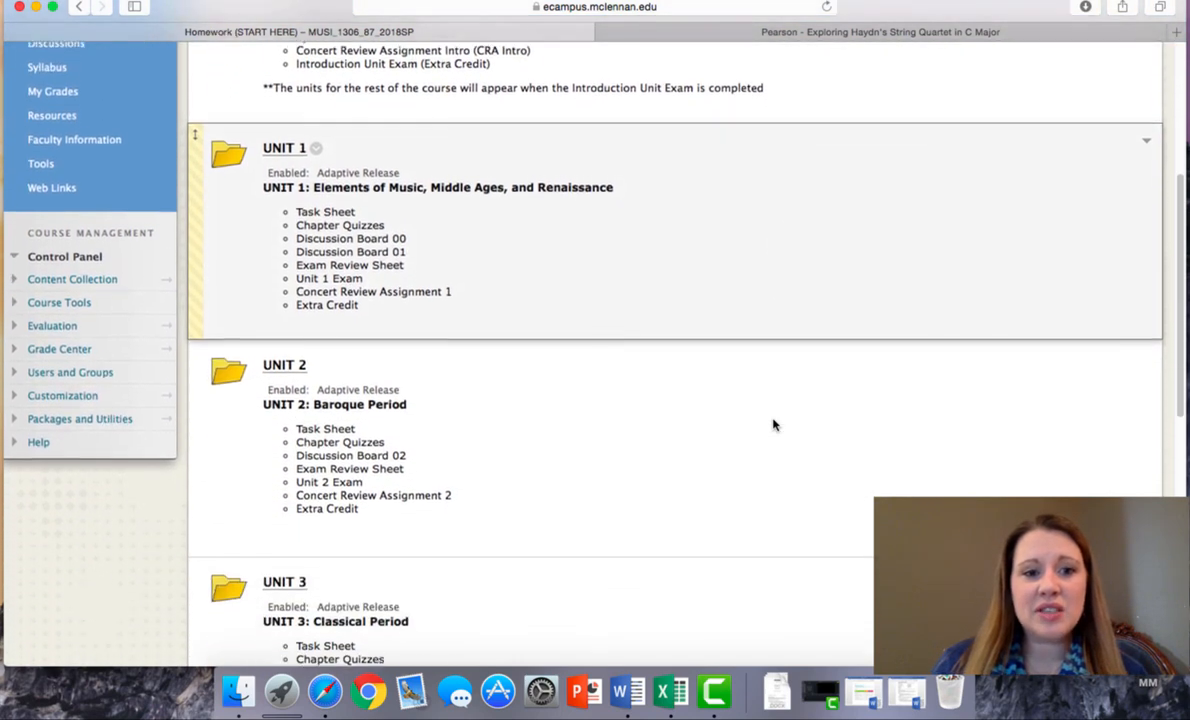
pyautogui.scroll(-3)
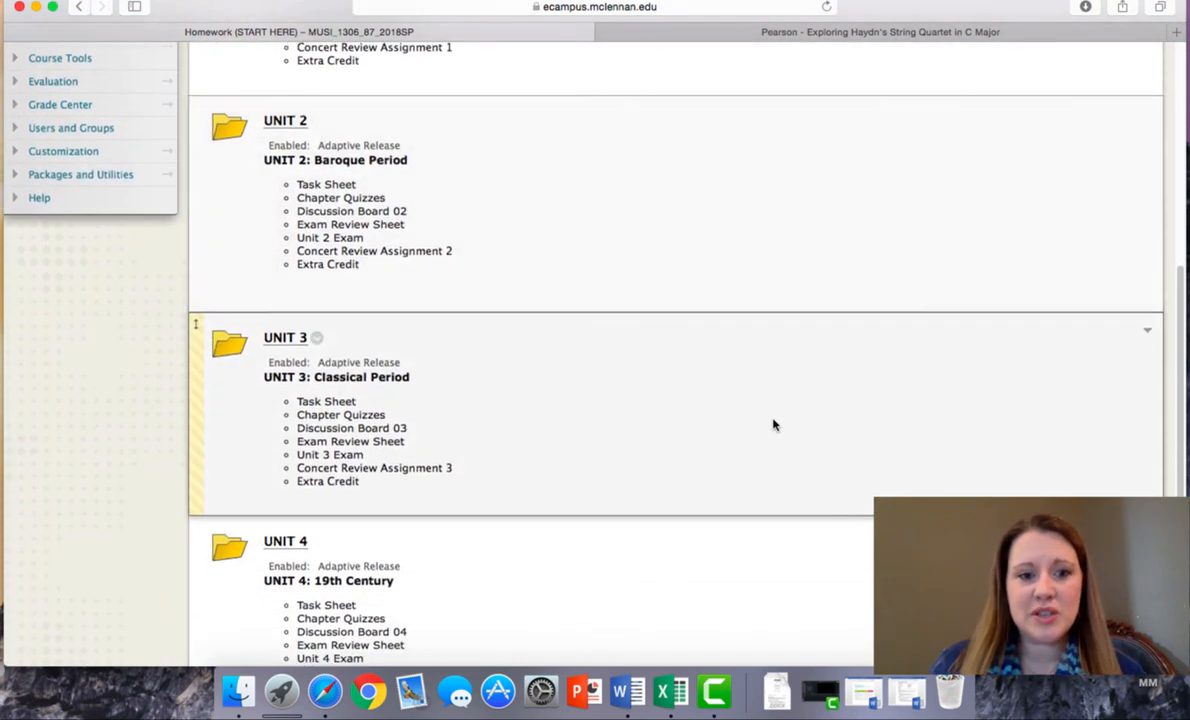
pyautogui.scroll(-3)
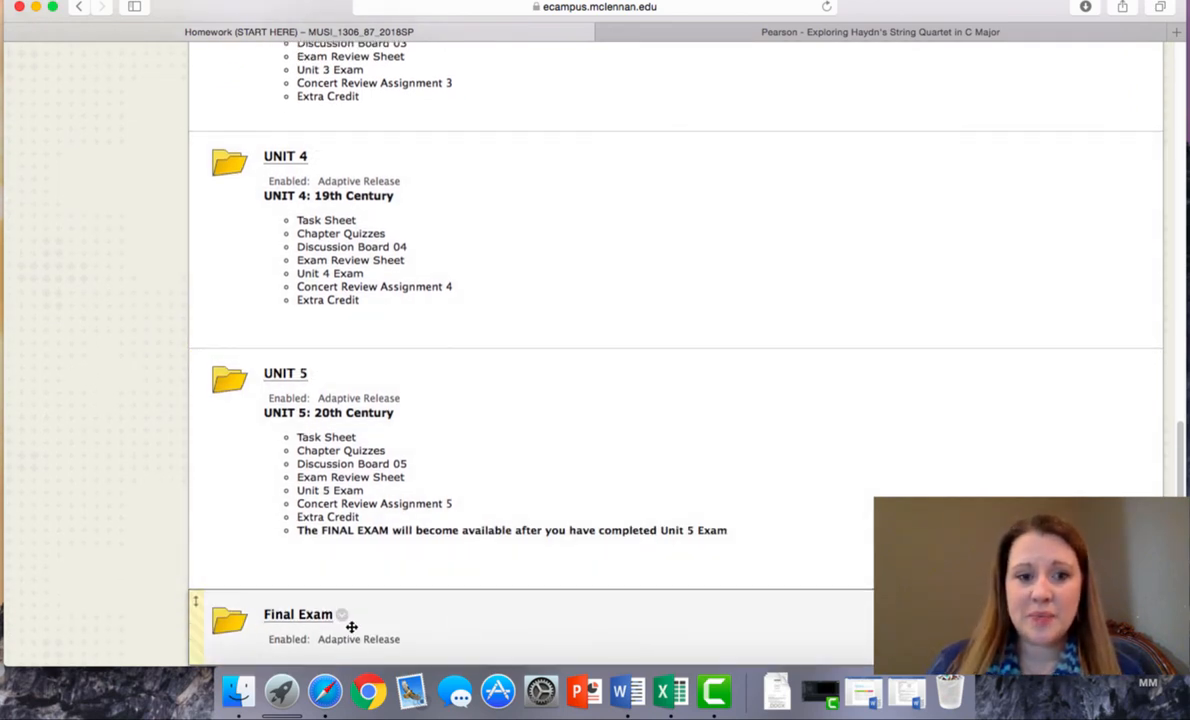
pyautogui.scroll(3)
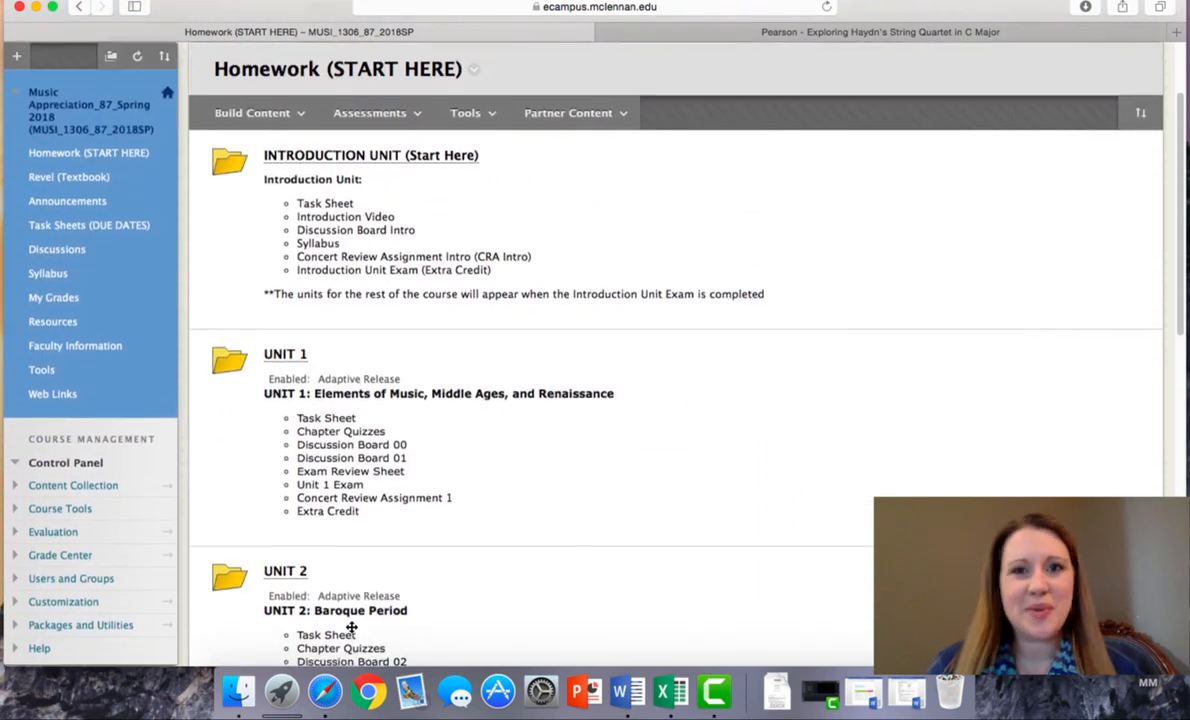